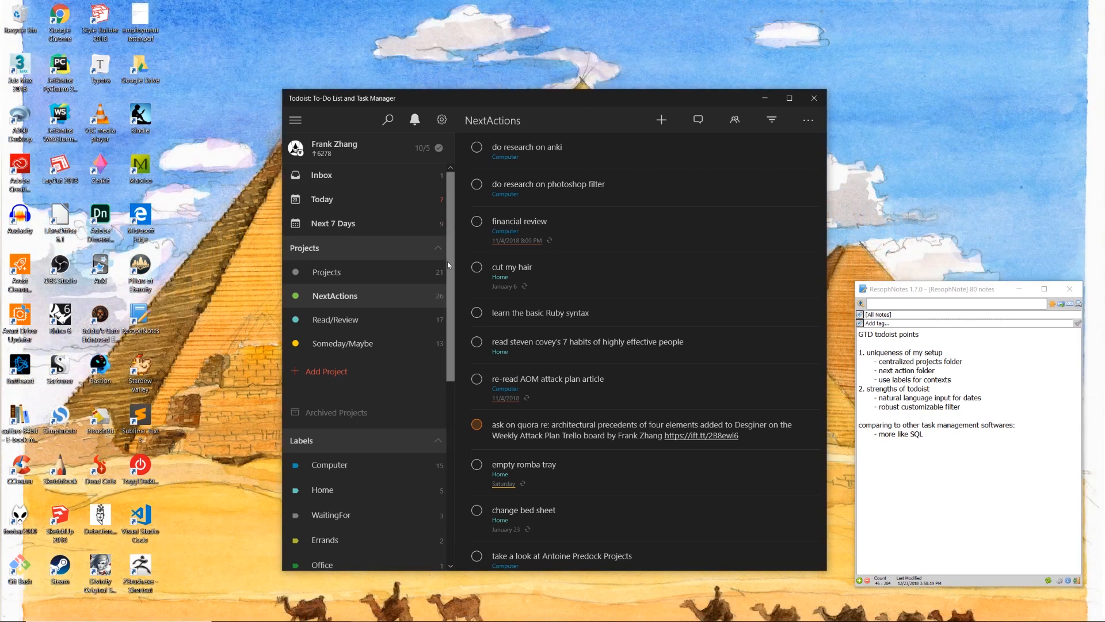
Review the Inbox, Read/Review and Someday/Maybe lists, ending on the Projects list.
left_click(321, 174)
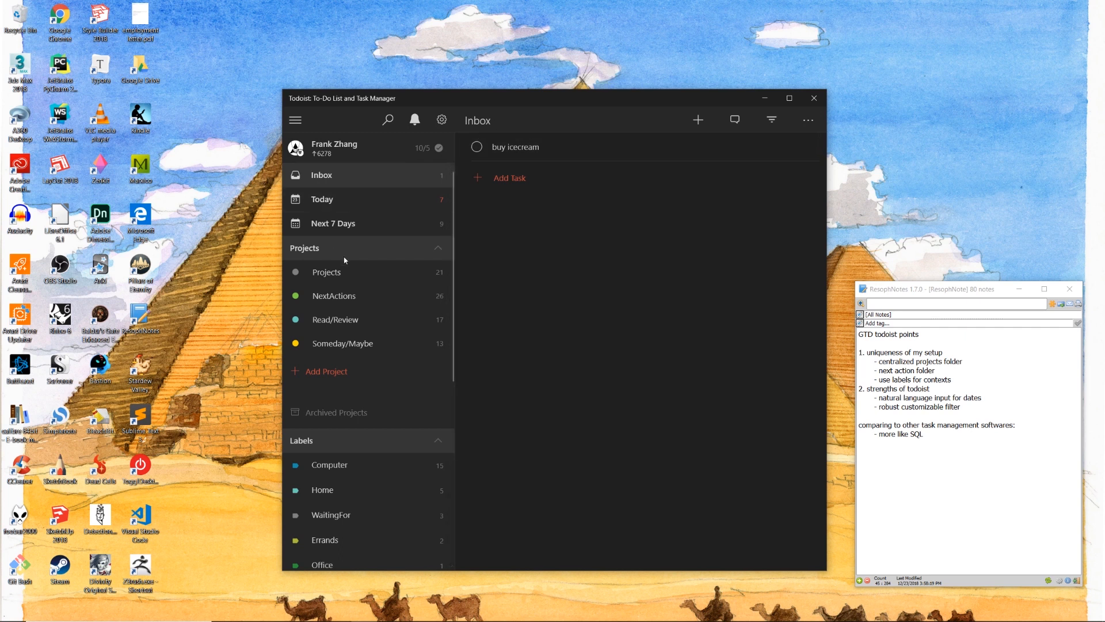
left_click(336, 319)
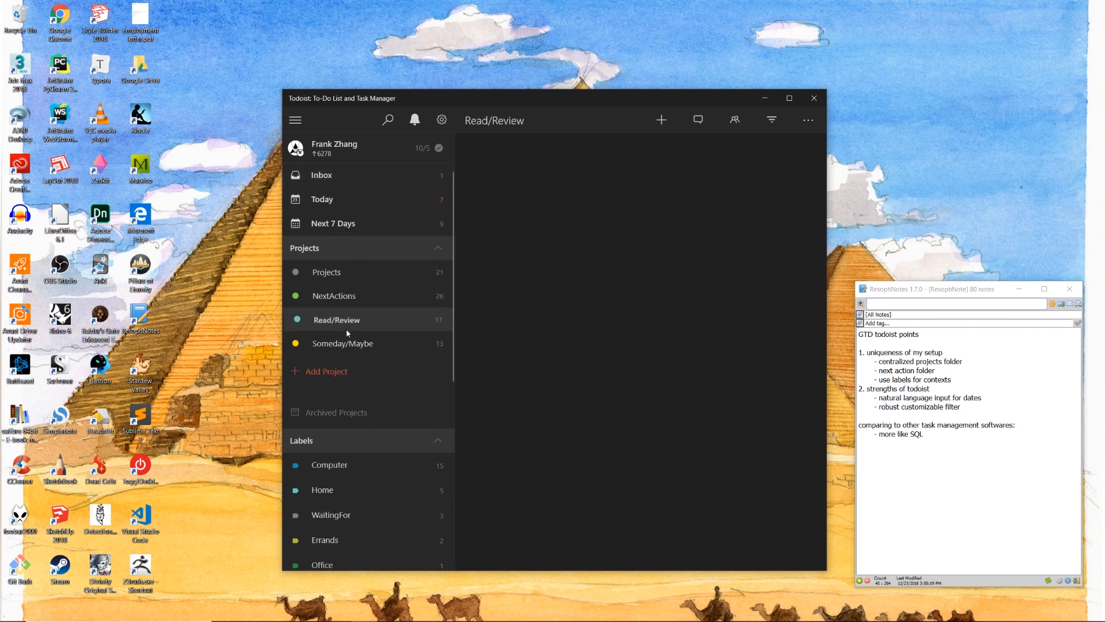
left_click(342, 343)
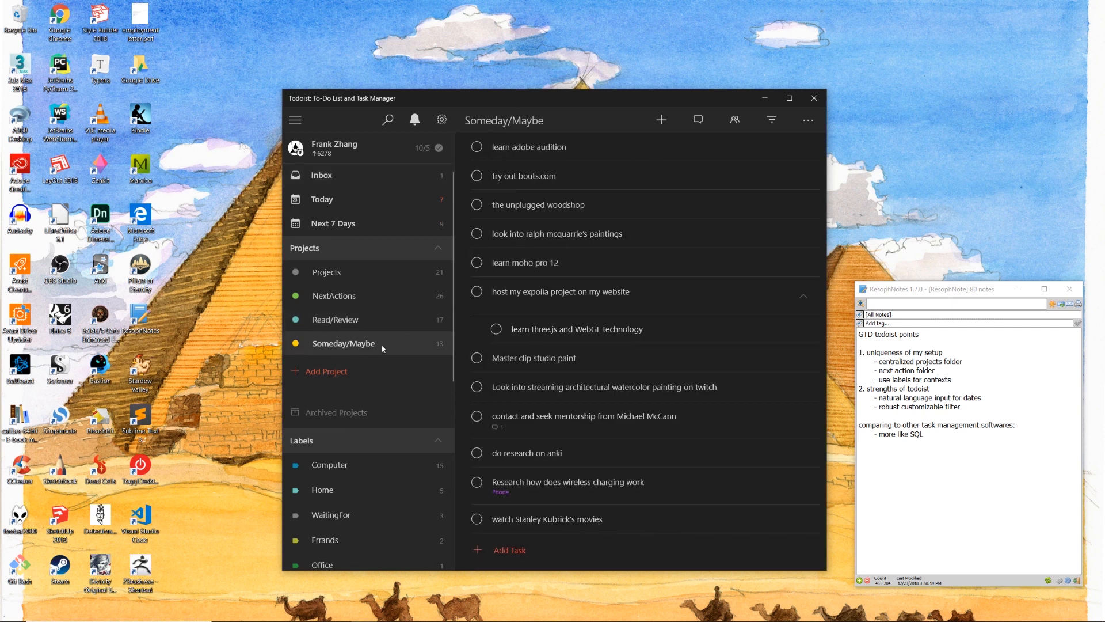
left_click(327, 271)
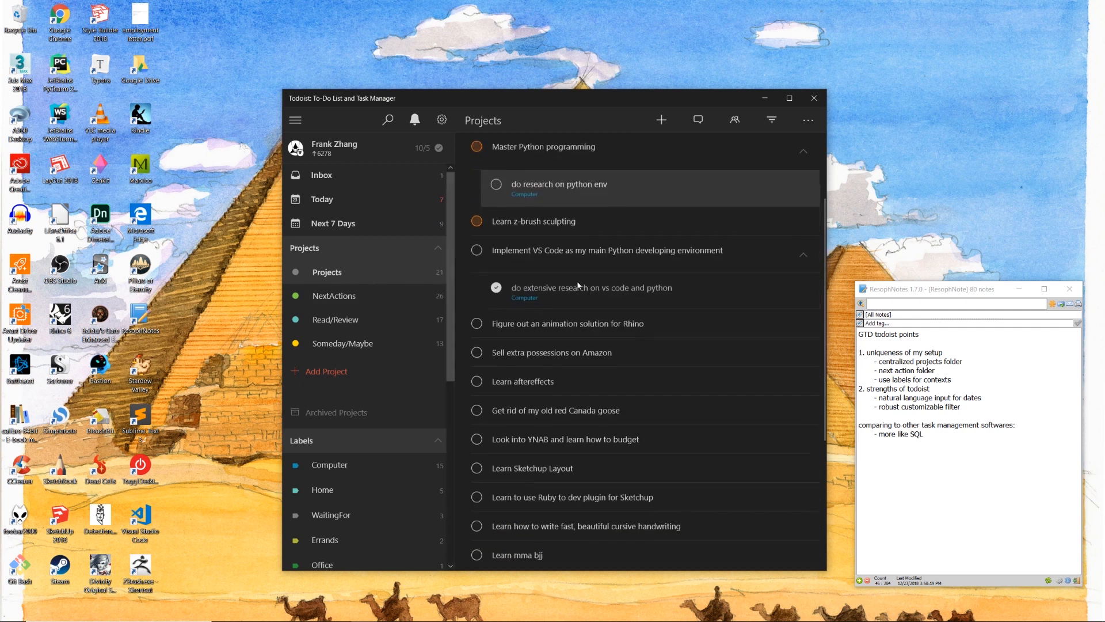
Scroll through the Projects list to its end, then switch to the NextActions project.
scroll("down", 3)
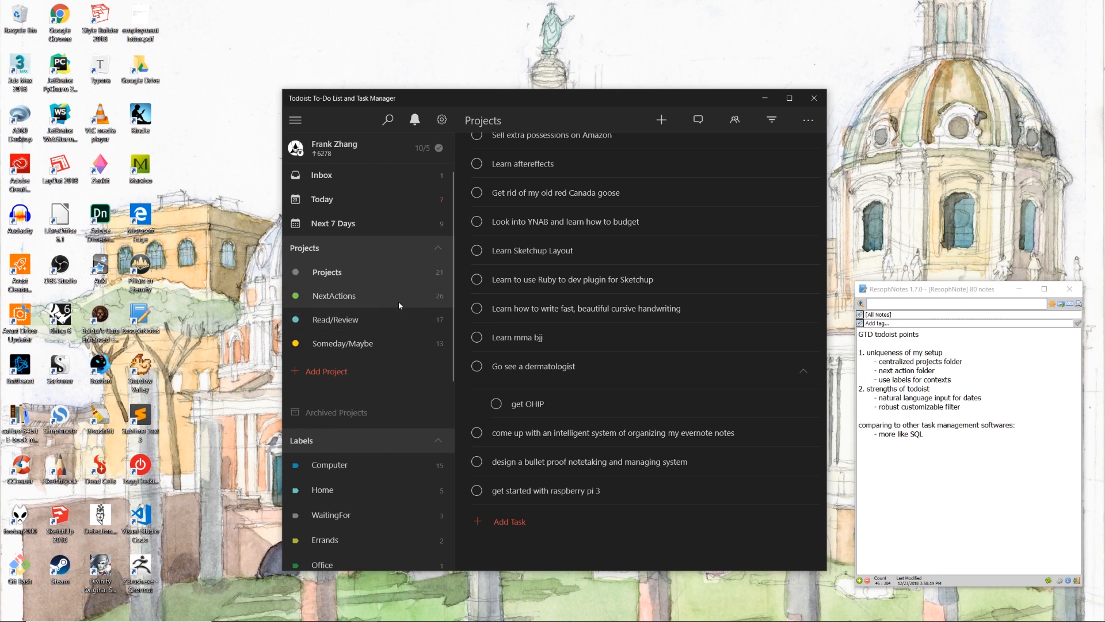
left_click(334, 296)
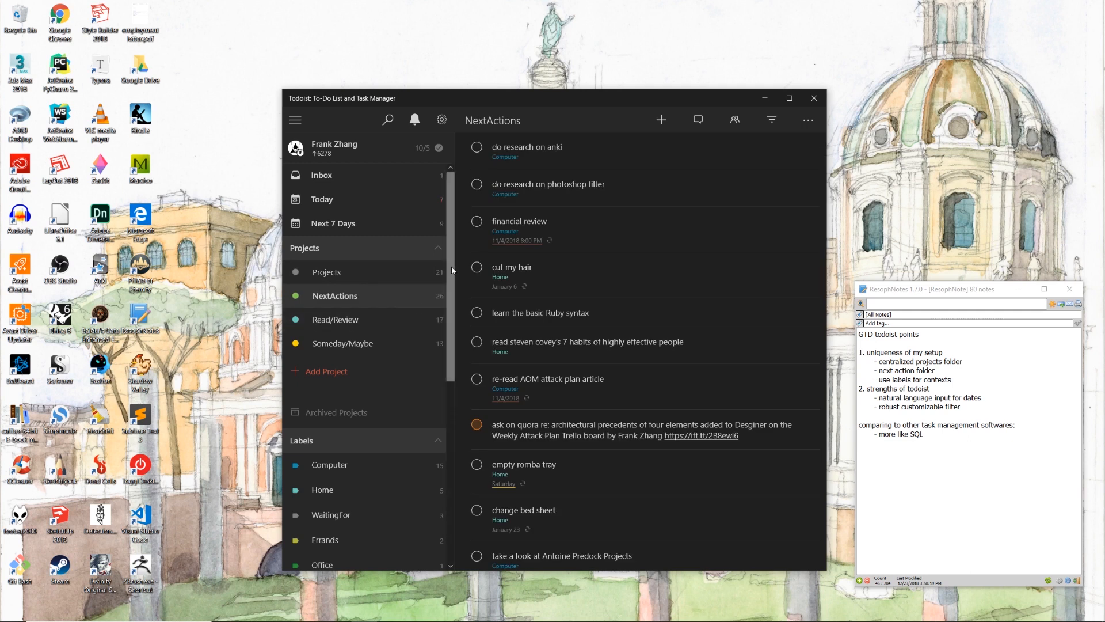
mouse_move(455, 284)
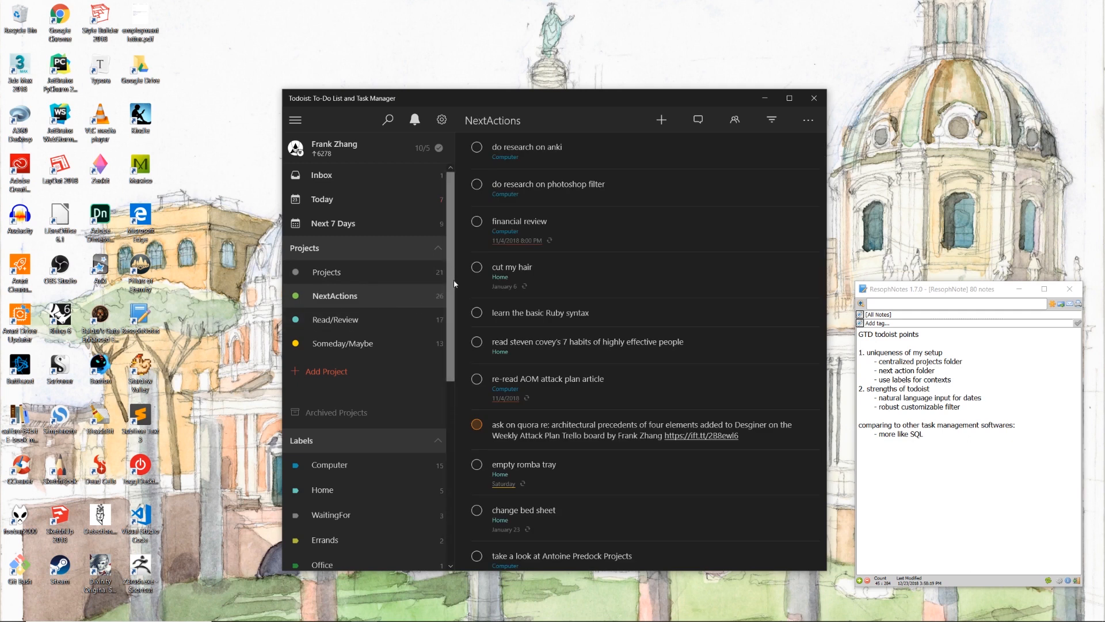
Browse the sidebar labels (Computer, Home, WaitingFor, Errands, Office, Calls, Phone), then return to Inbox.
scroll("down", 3)
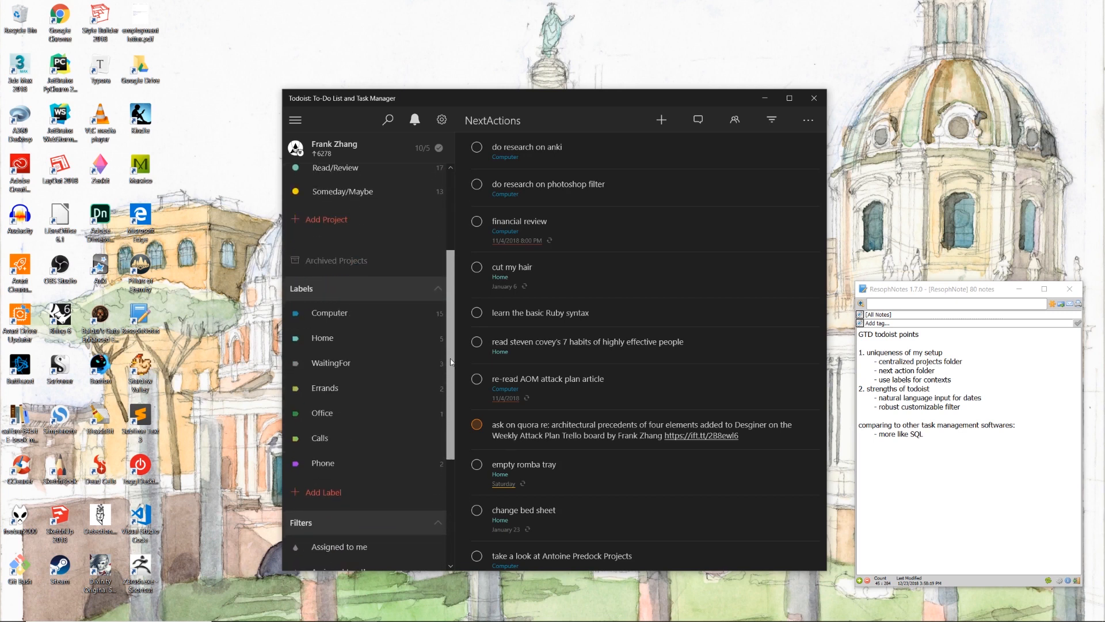
scroll("down", 3)
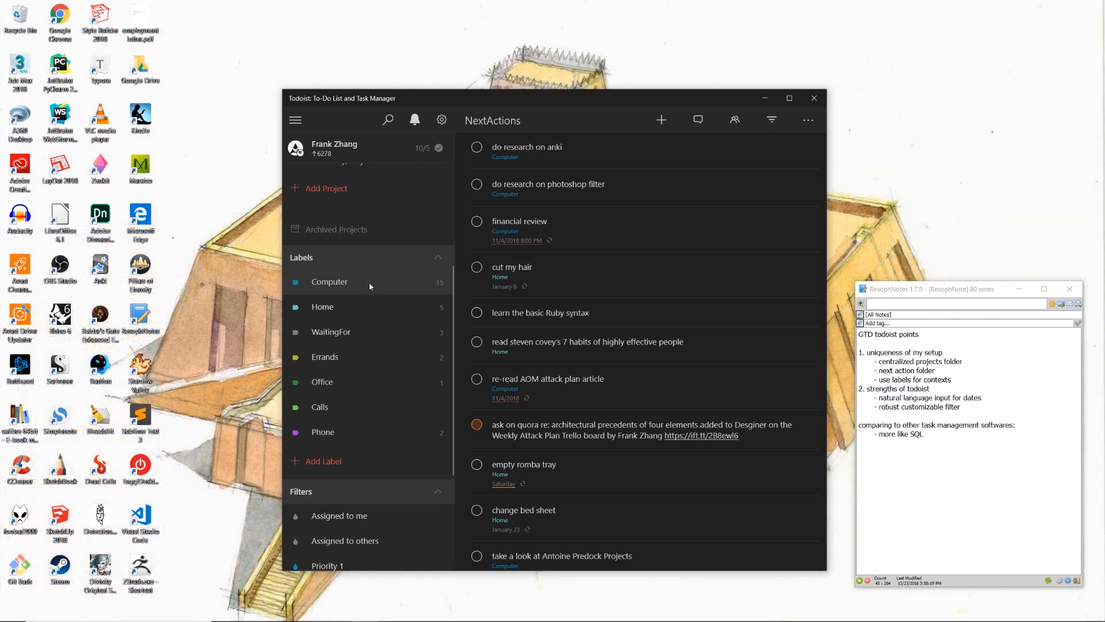
mouse_move(370, 336)
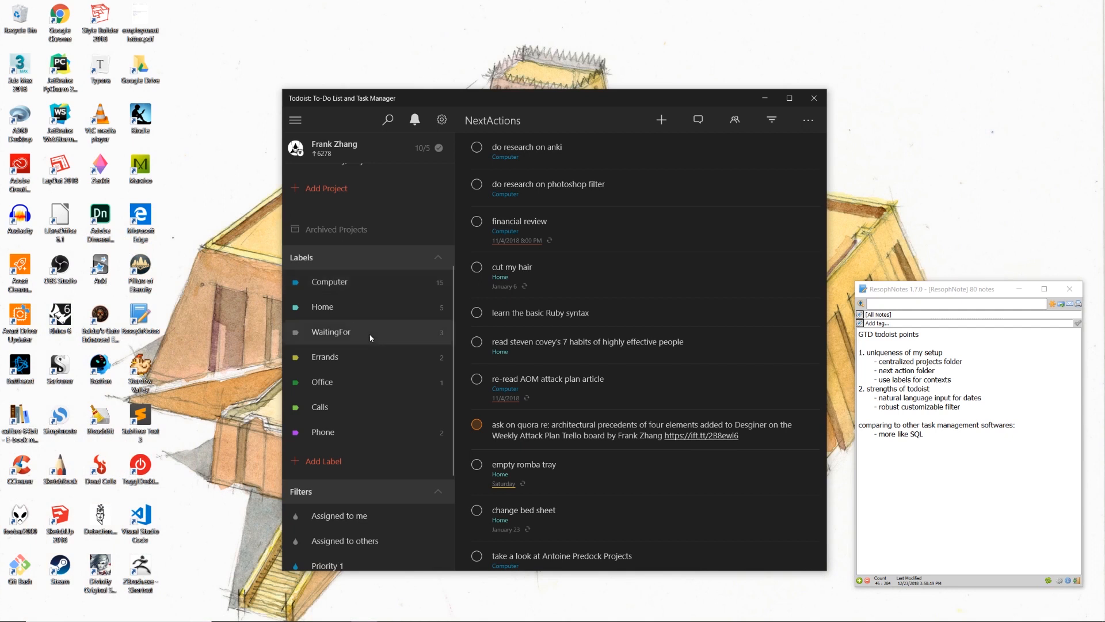
mouse_move(386, 440)
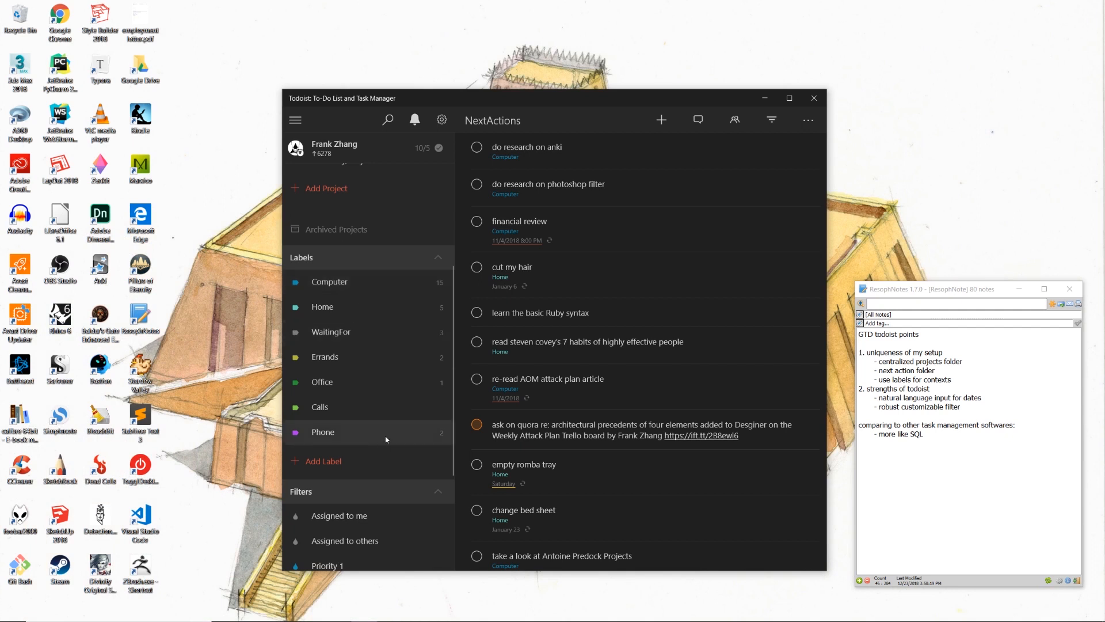
left_click(321, 175)
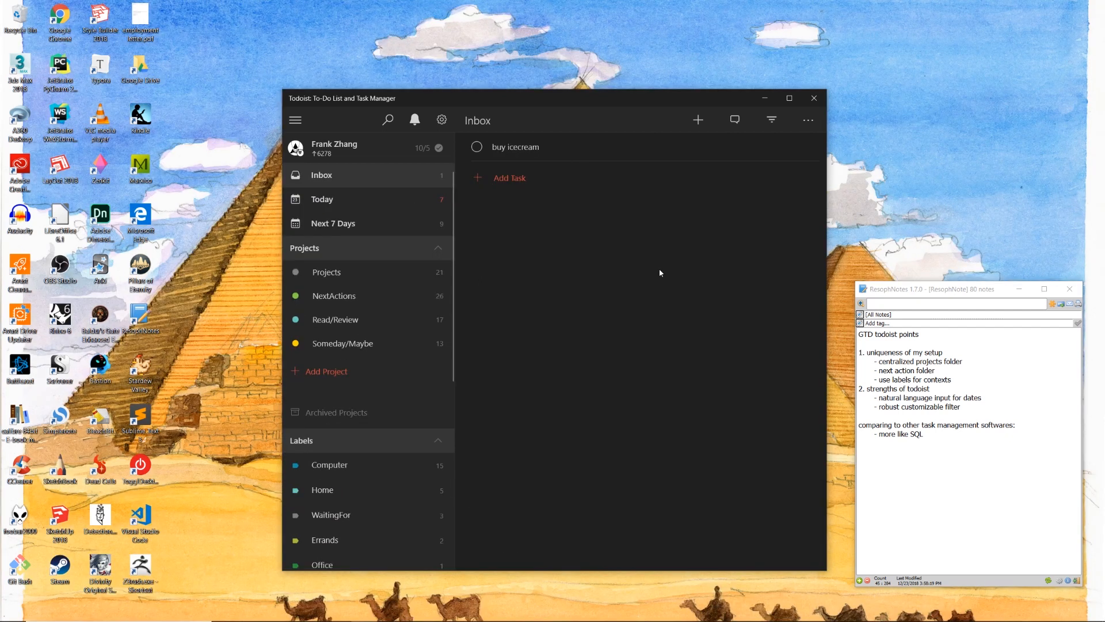
mouse_move(556, 247)
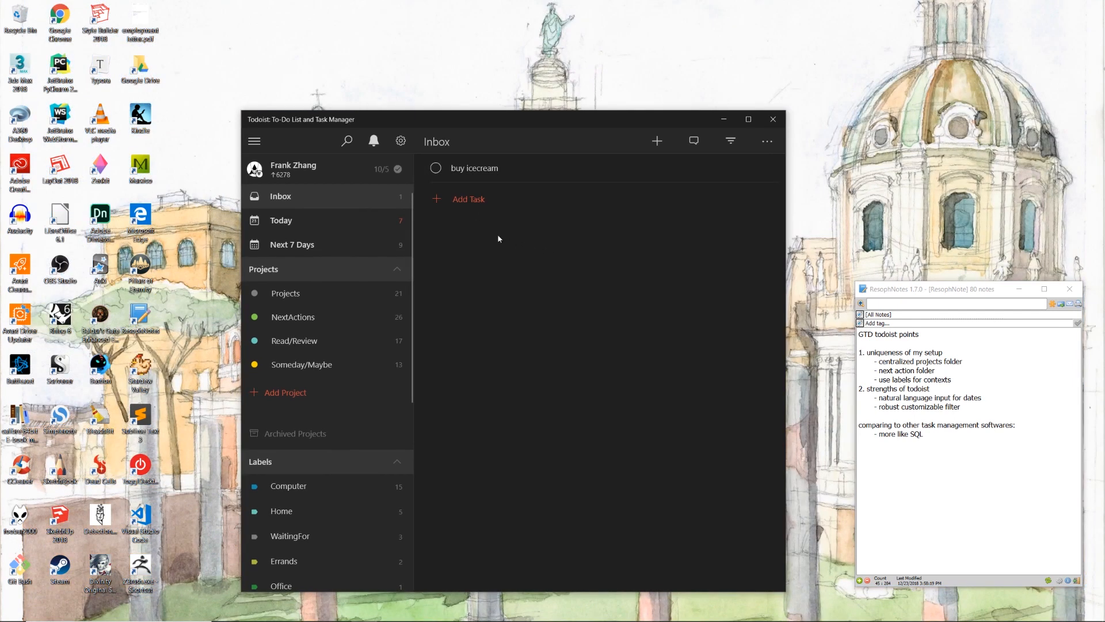
Add a 'land on moon' task to the Inbox and move it to #Projects.
left_click(460, 199)
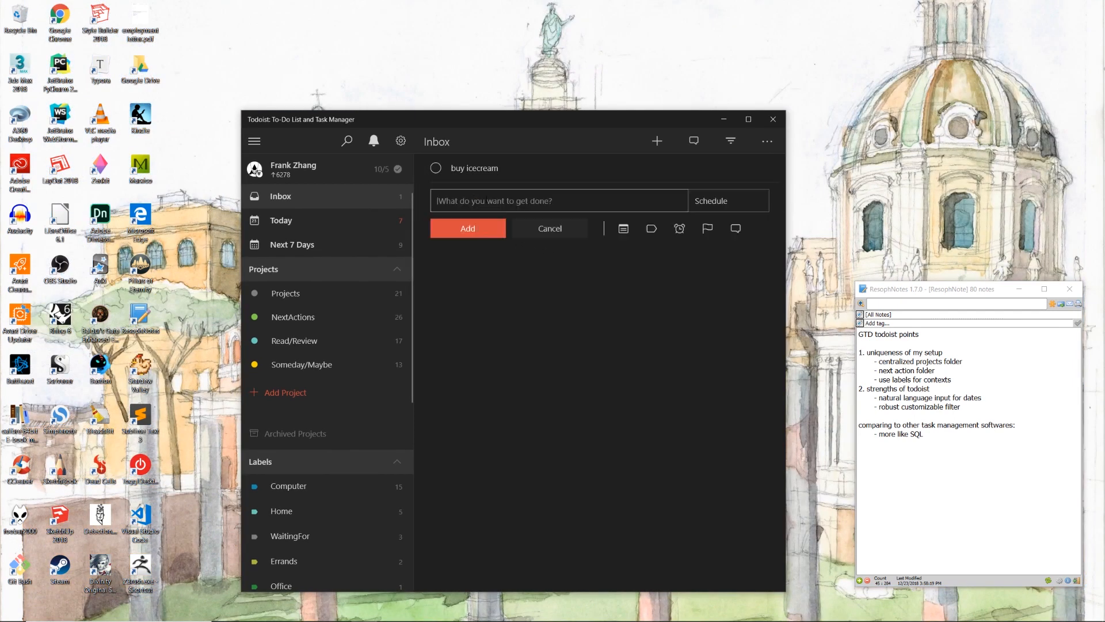
type("land on")
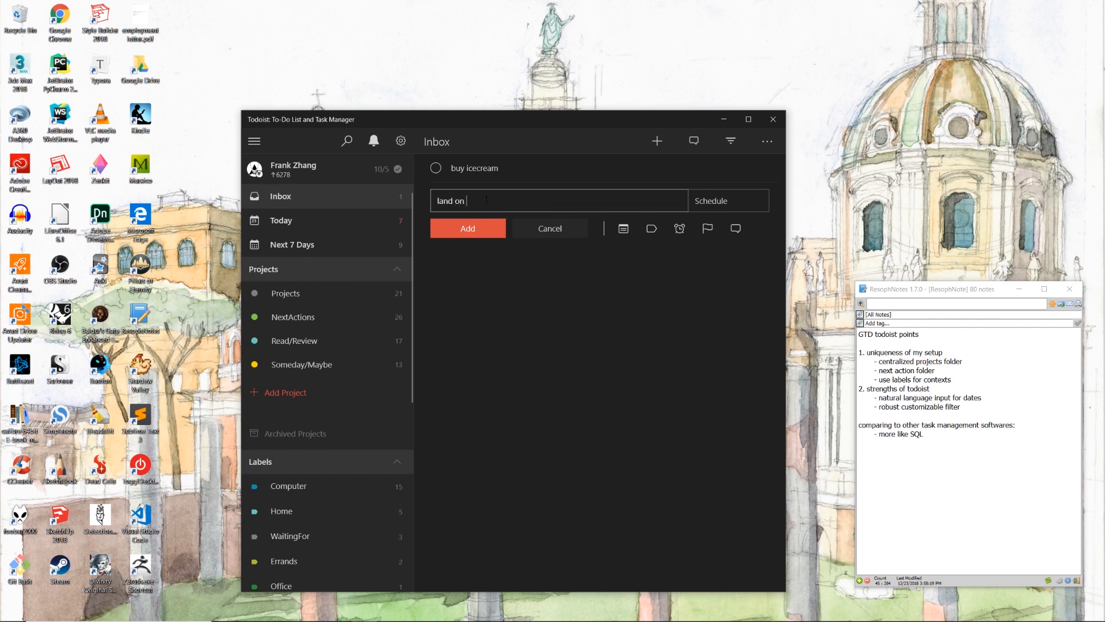
left_click(467, 228)
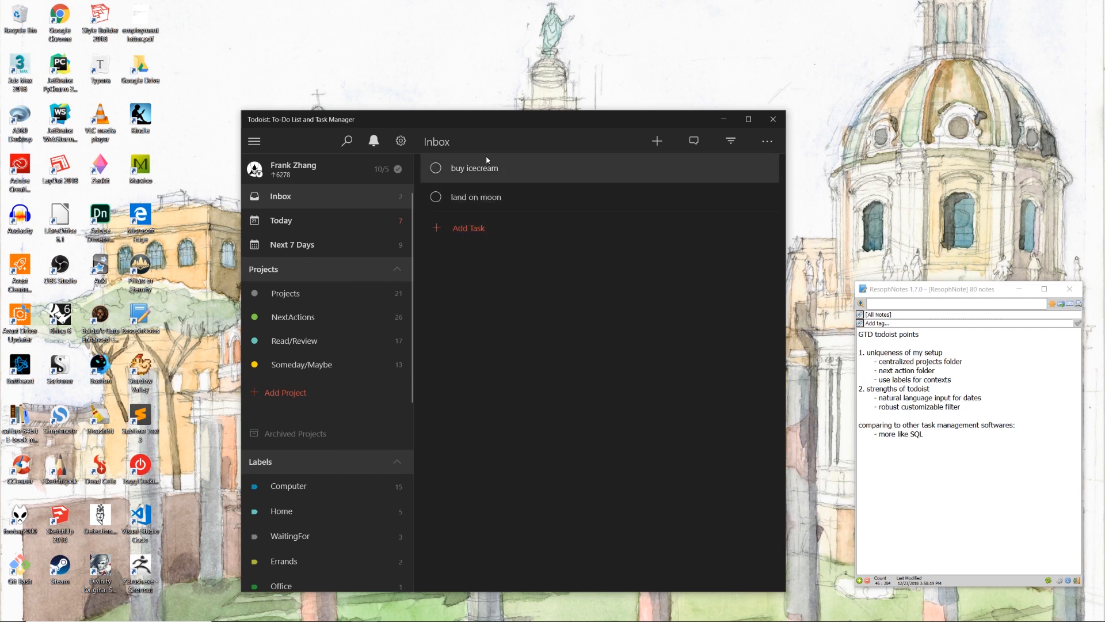
left_click(473, 197)
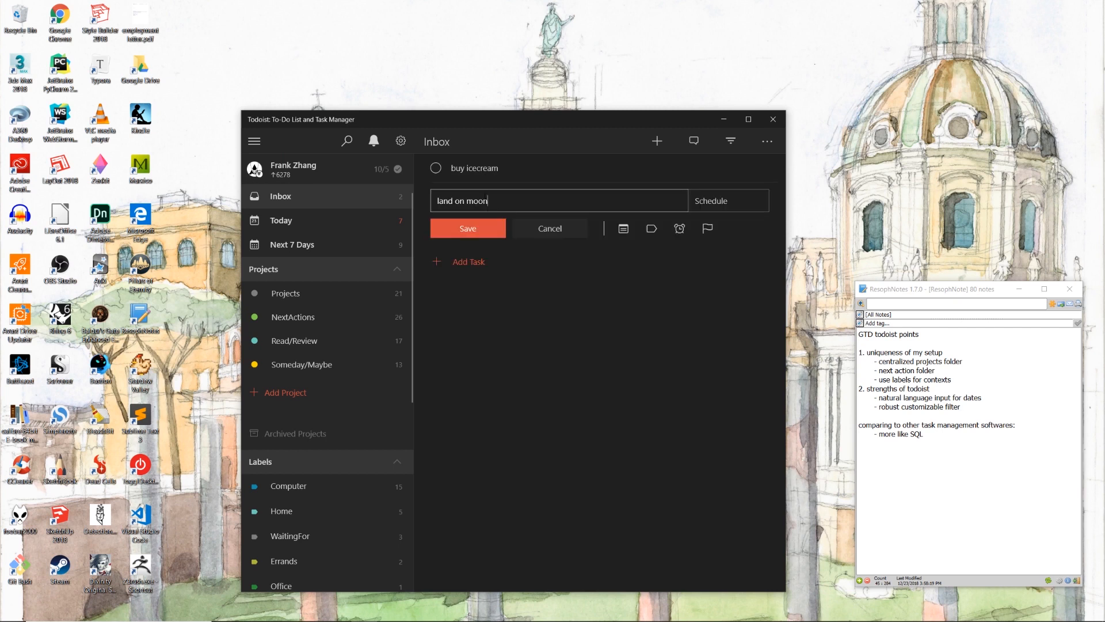
left_click(467, 228)
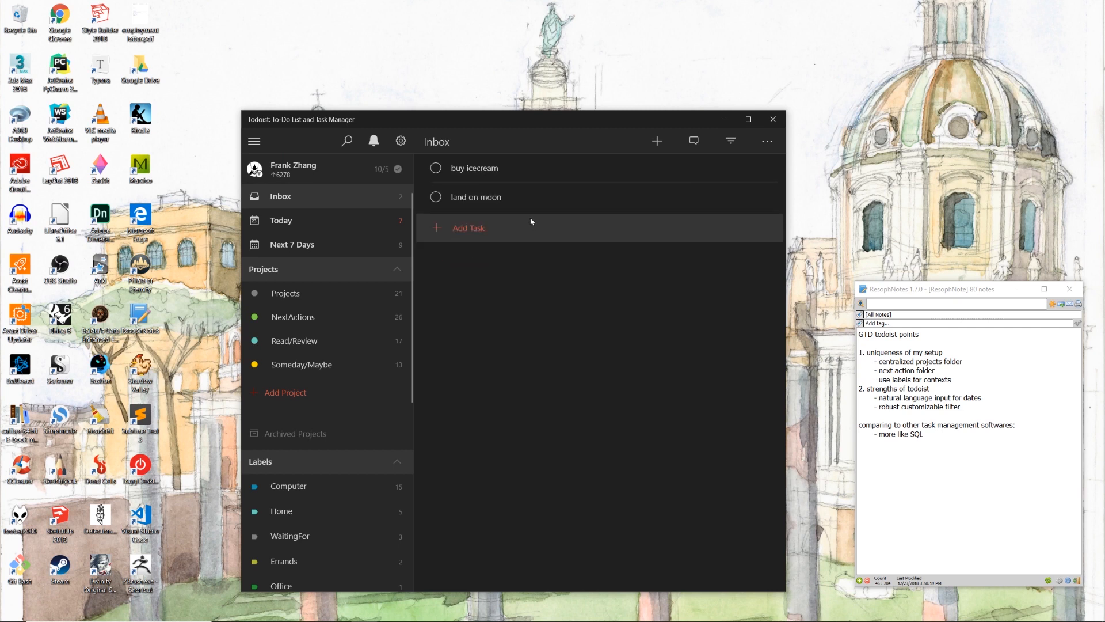
mouse_move(517, 213)
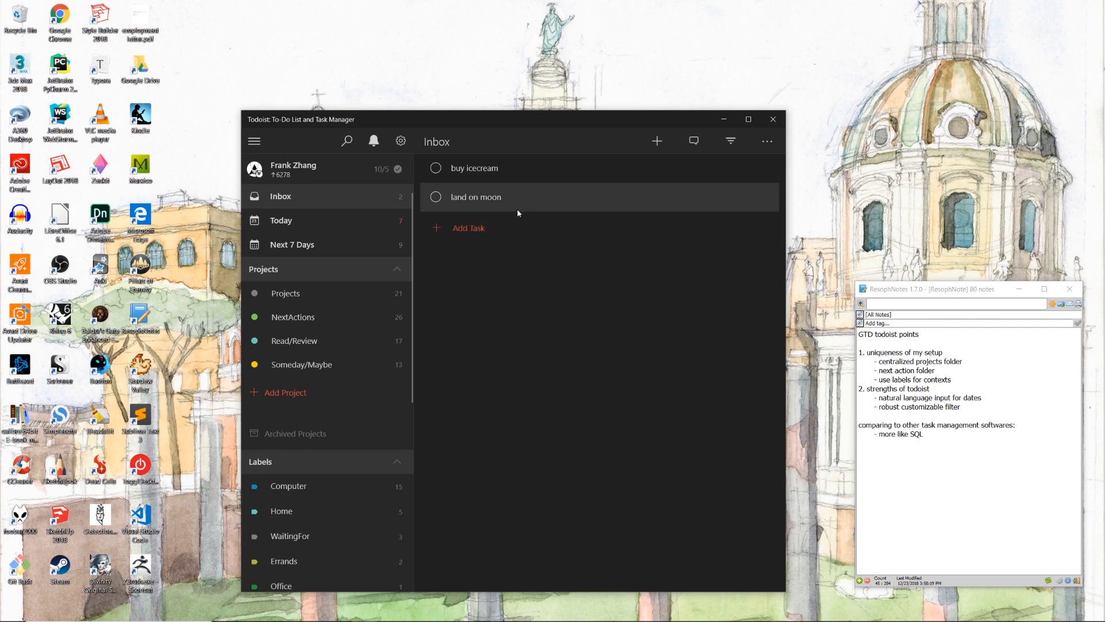
left_click(476, 197)
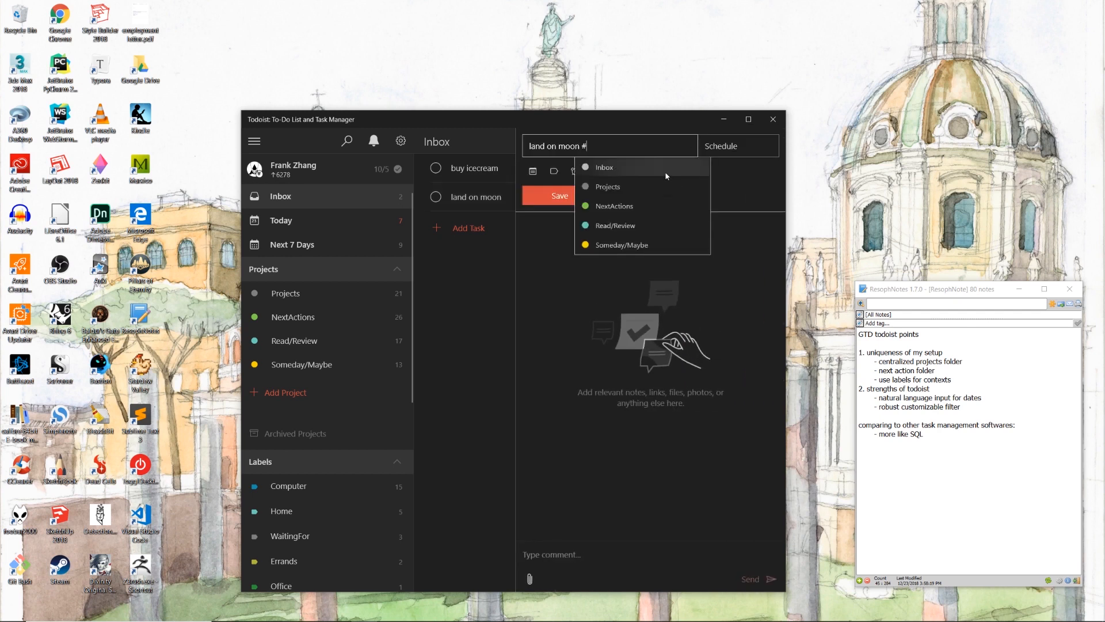
type("proj")
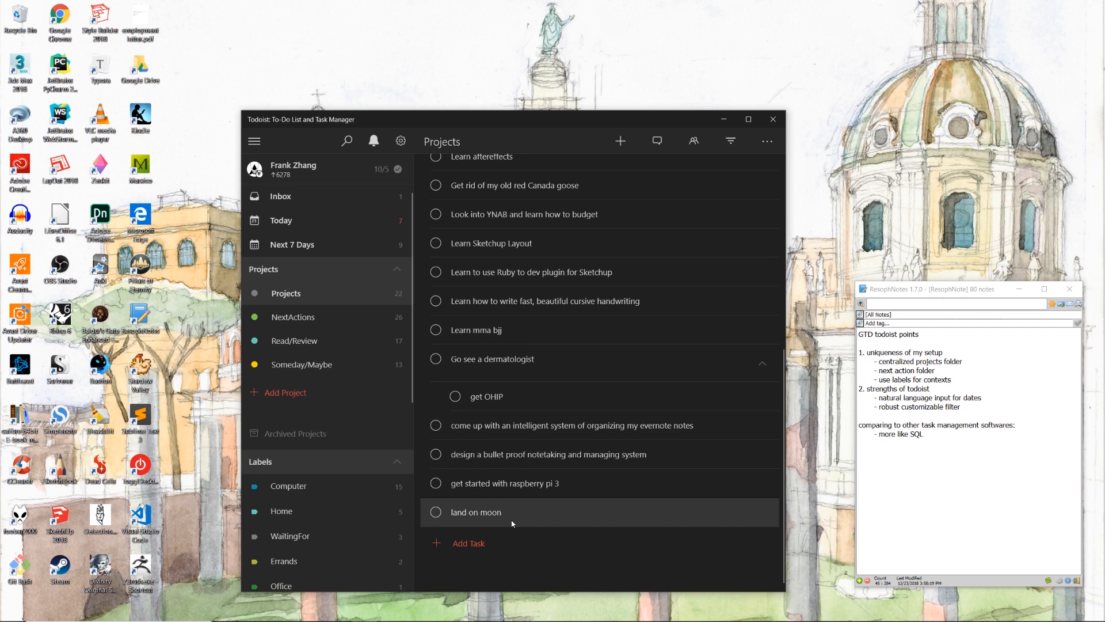
left_click(476, 512)
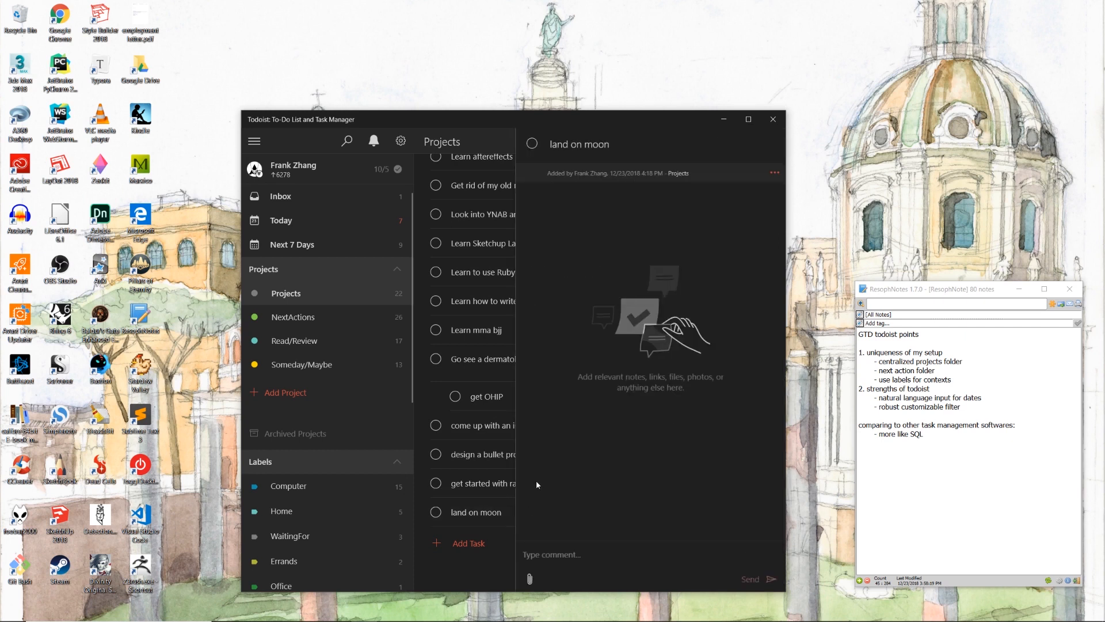
mouse_move(513, 467)
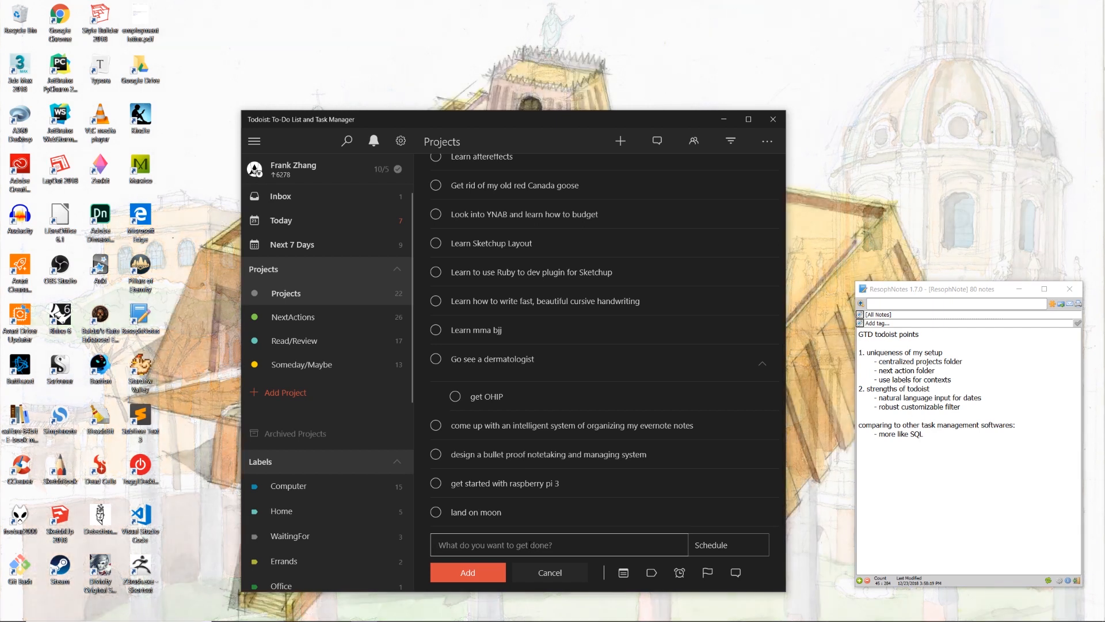
left_click(467, 572)
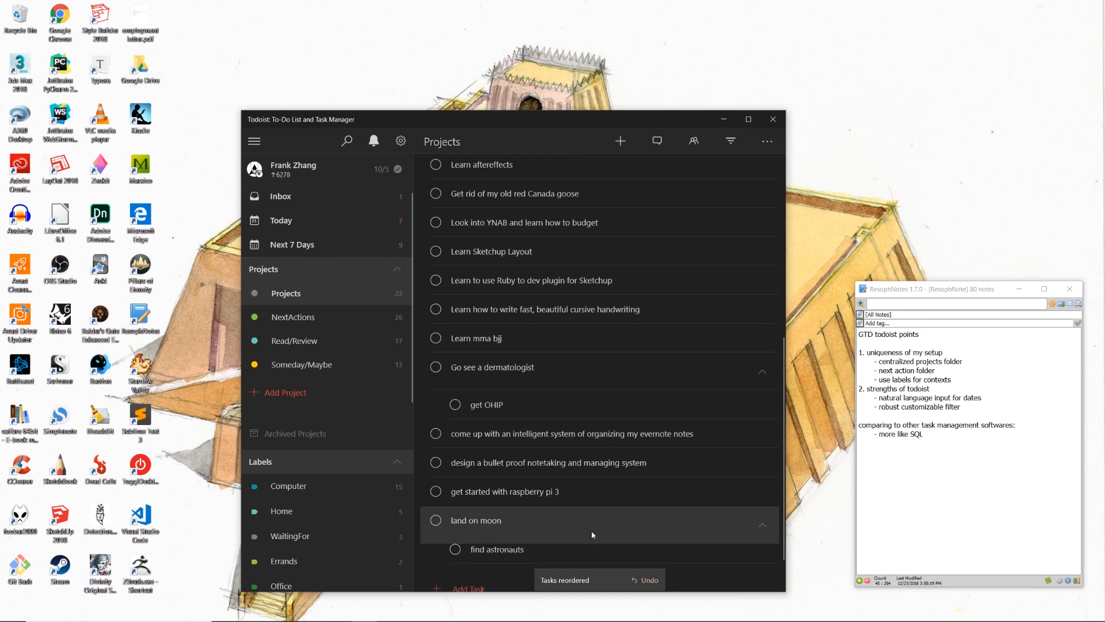
left_click(493, 549)
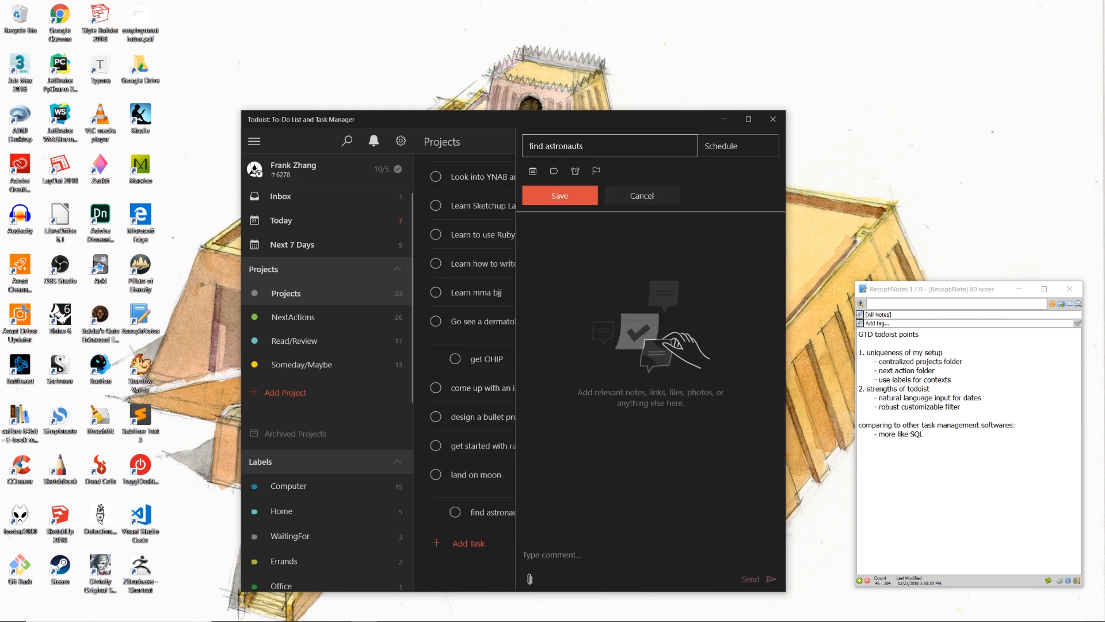
type("@")
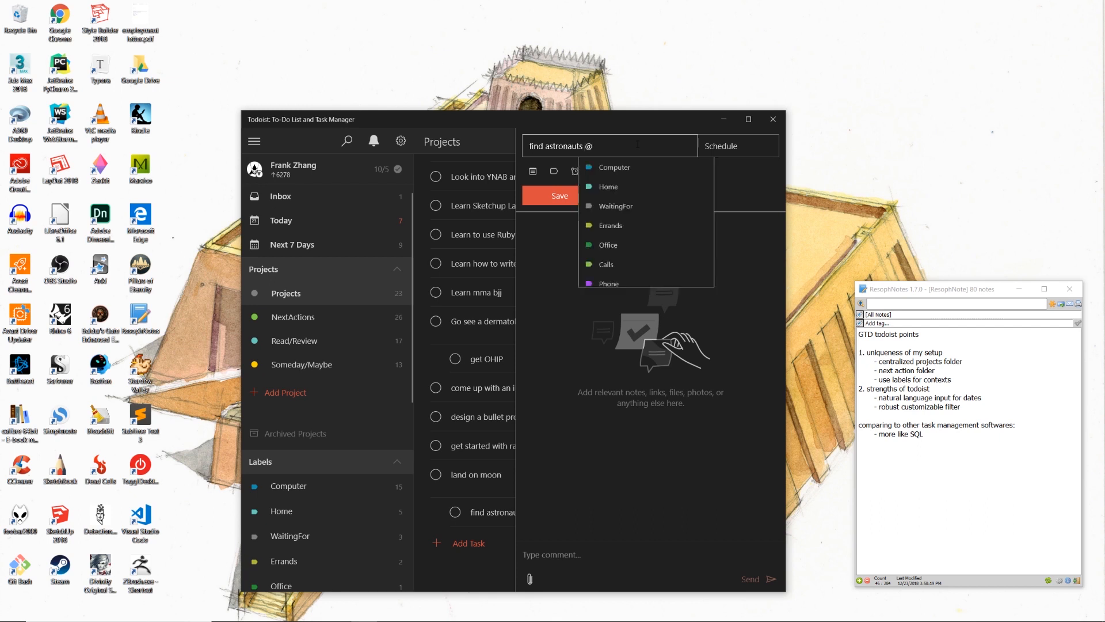
left_click(609, 245)
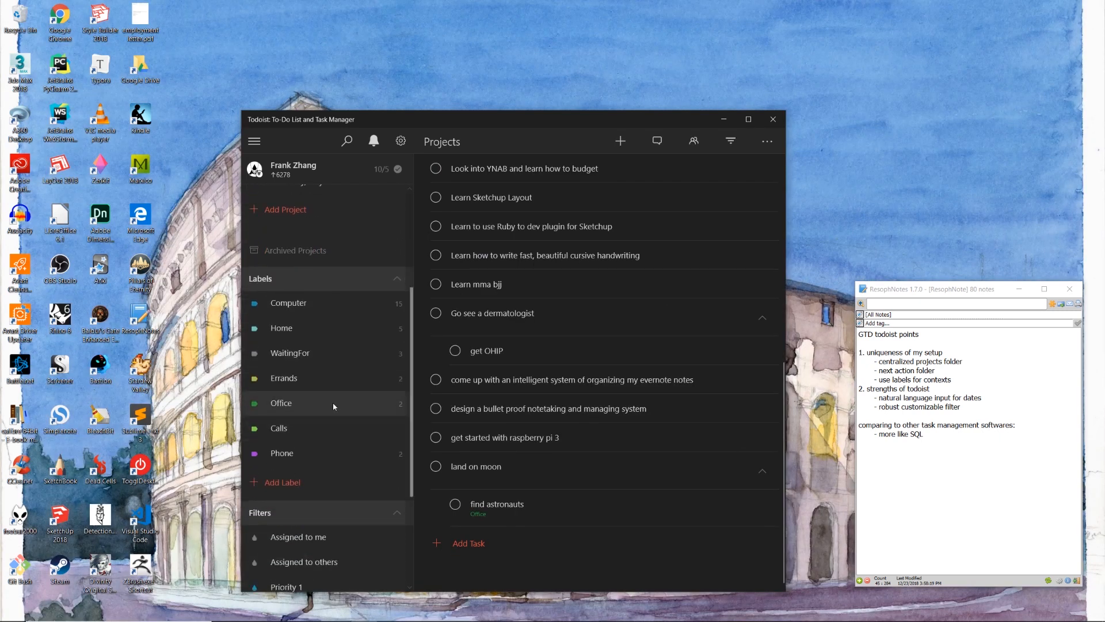
Open the Office label view showing find astronauts and the papermate pens task.
left_click(280, 403)
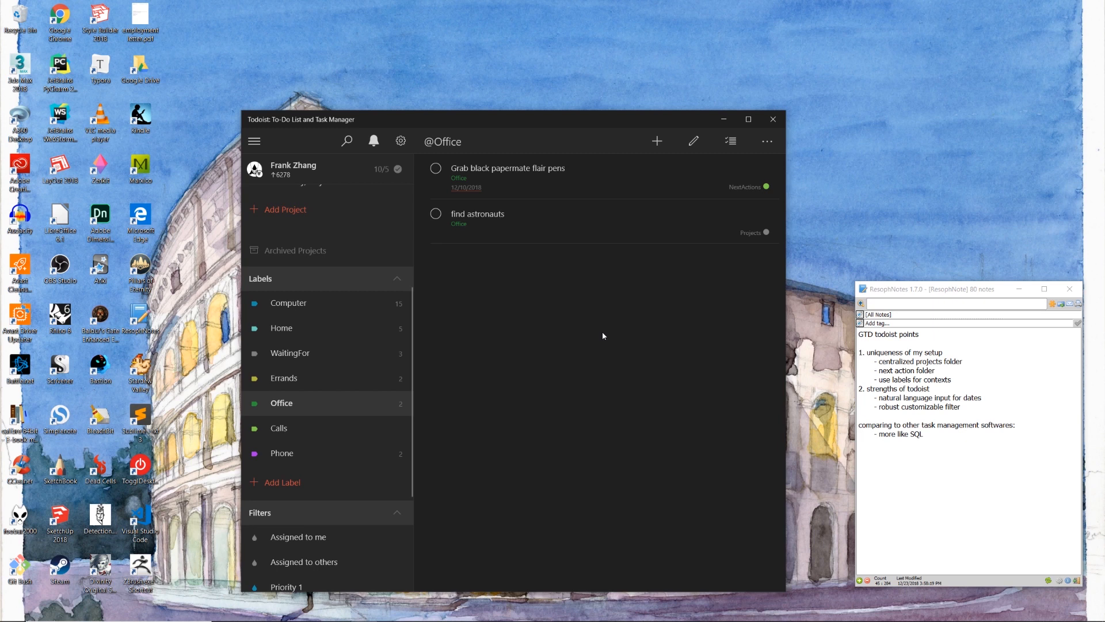
mouse_move(715, 361)
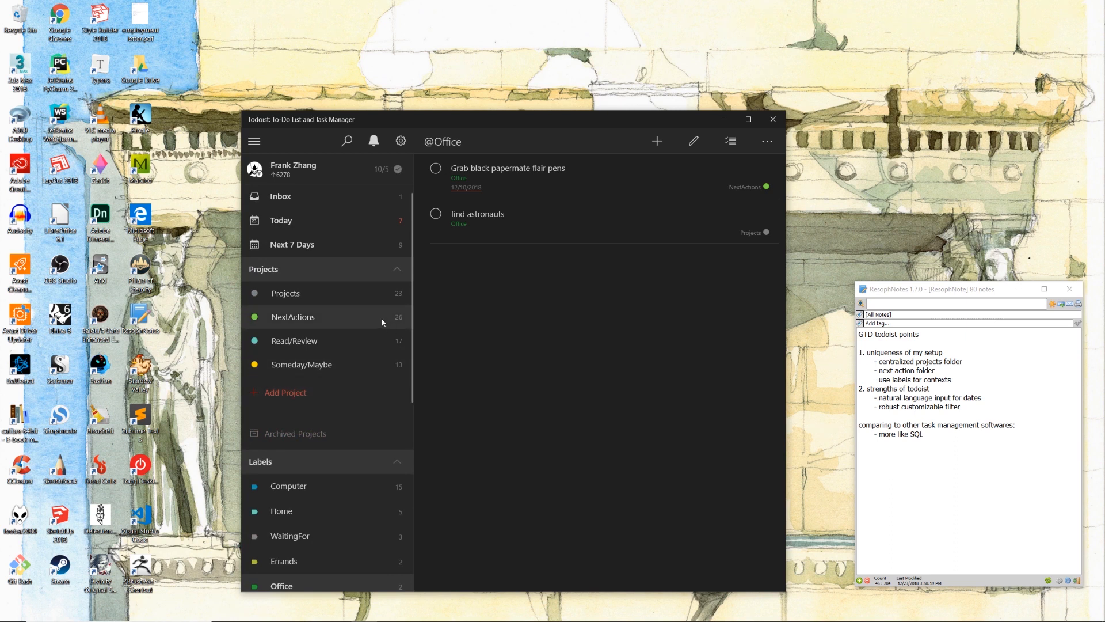
Add a new project and name it 'Land on moon'.
left_click(285, 392)
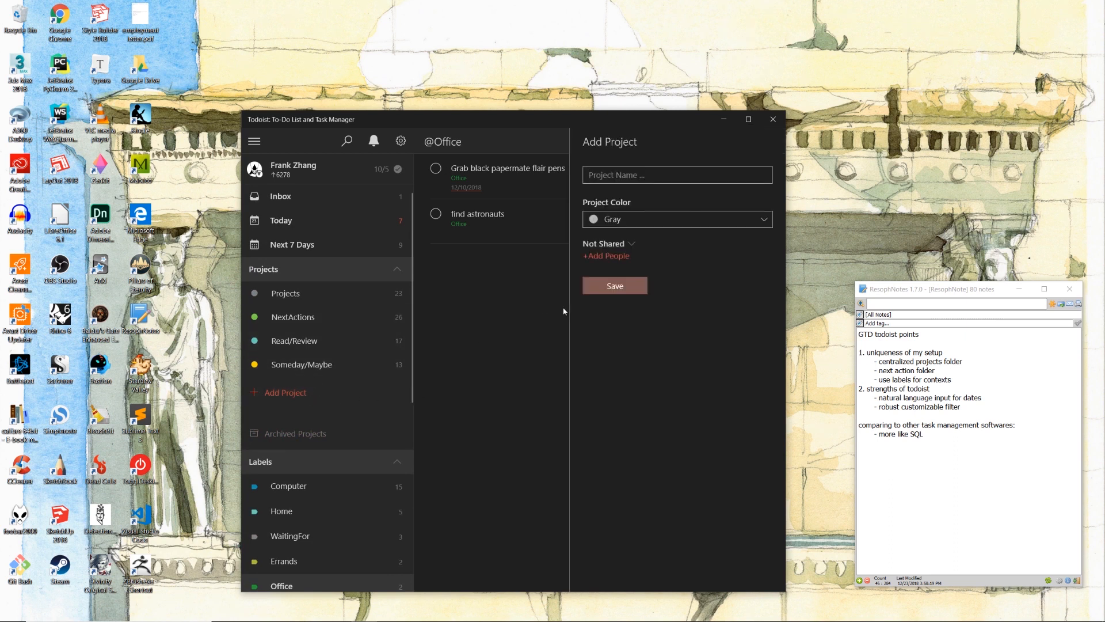
left_click(677, 175)
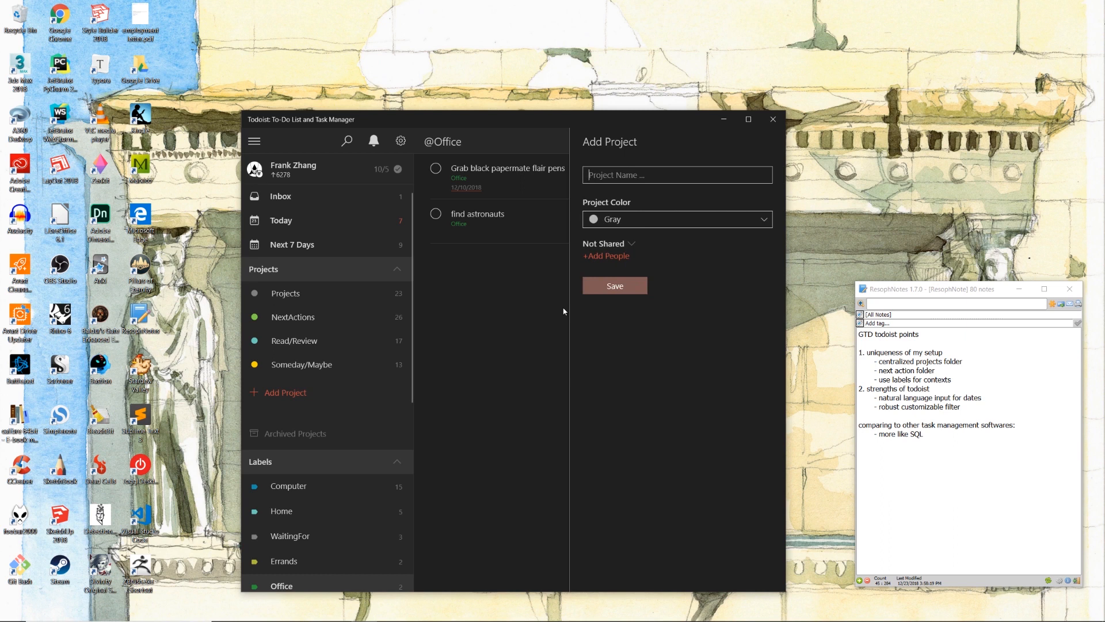
left_click(613, 285)
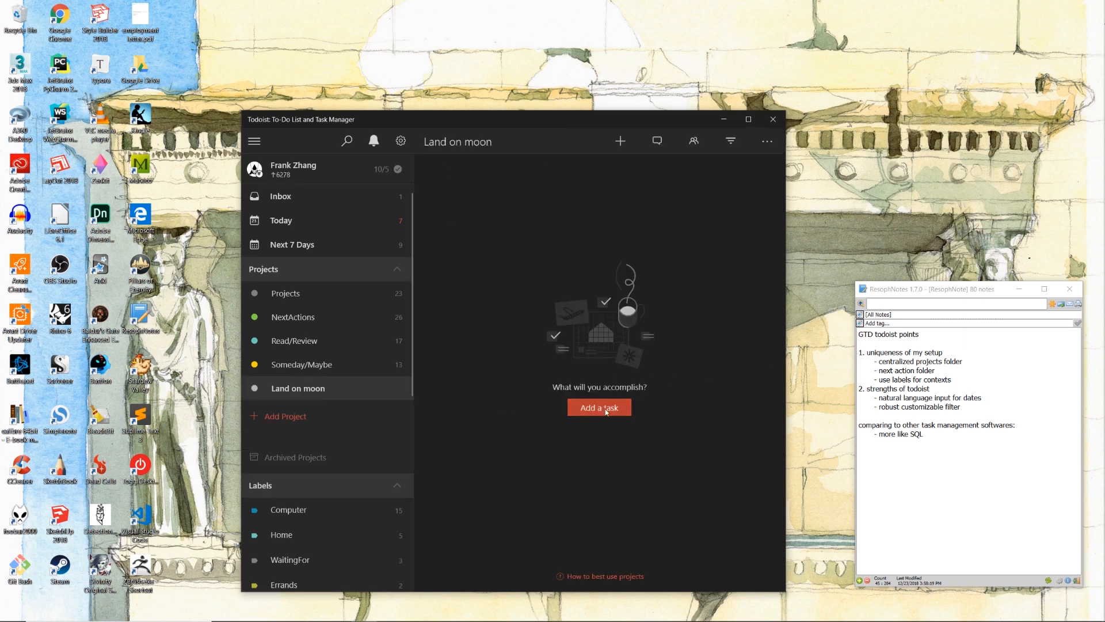
Add 'recruit astronauts' to Land on moon and save it with the Office label.
left_click(599, 408)
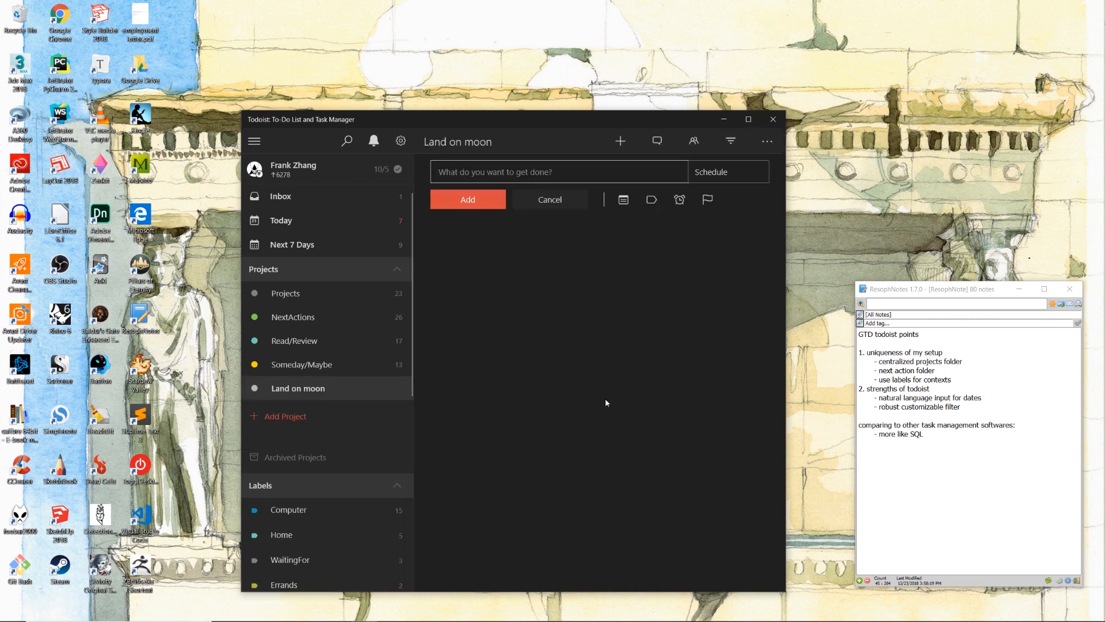
type("recruit astronaut")
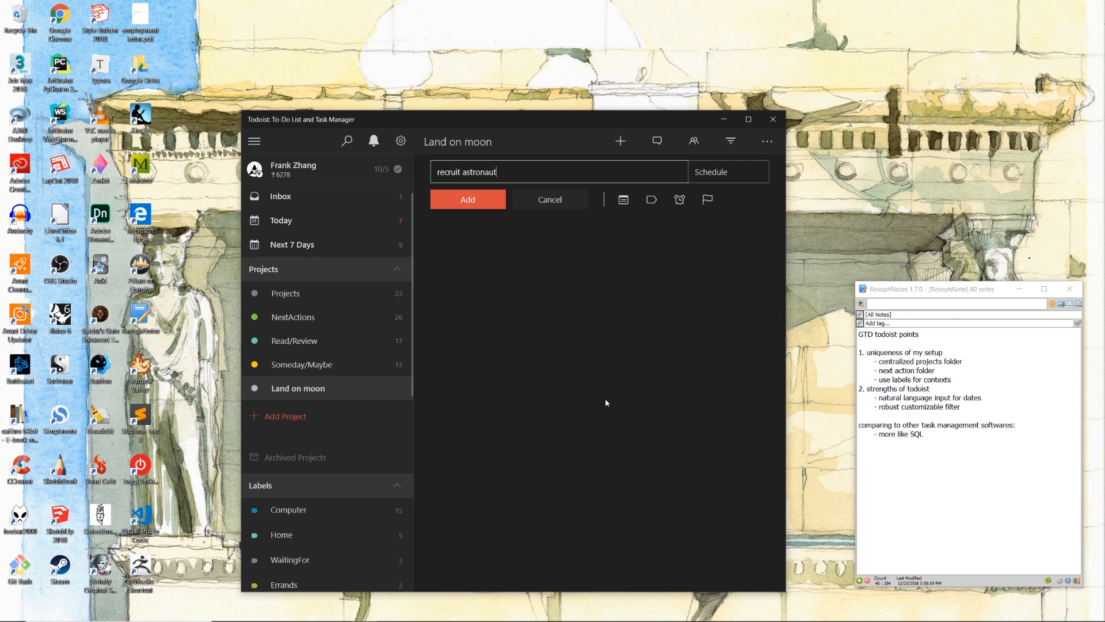
left_click(467, 198)
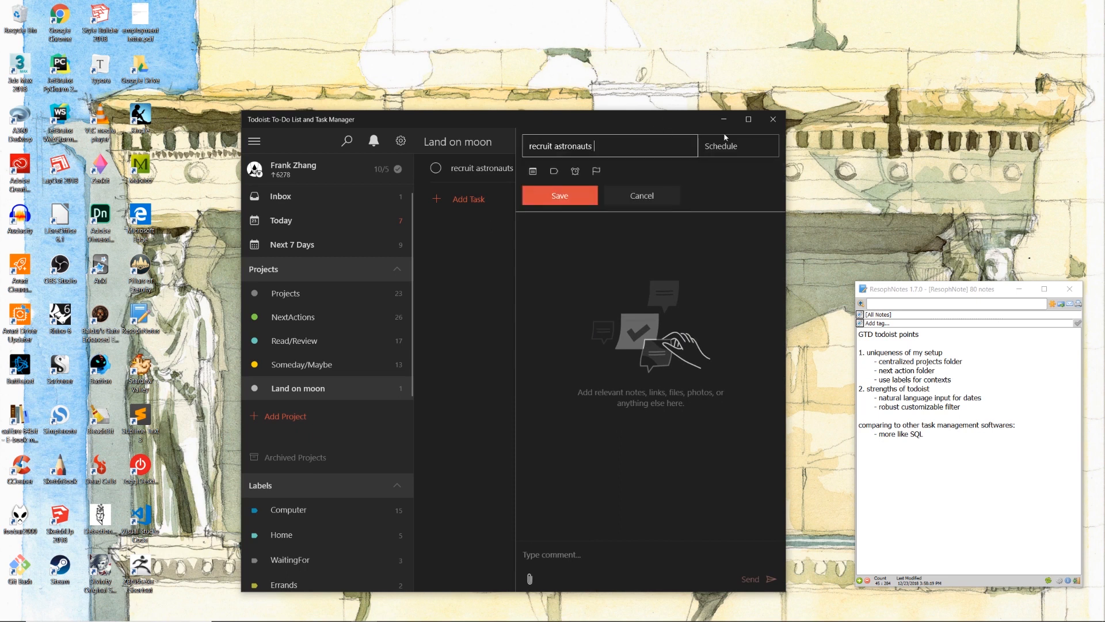
left_click(559, 195)
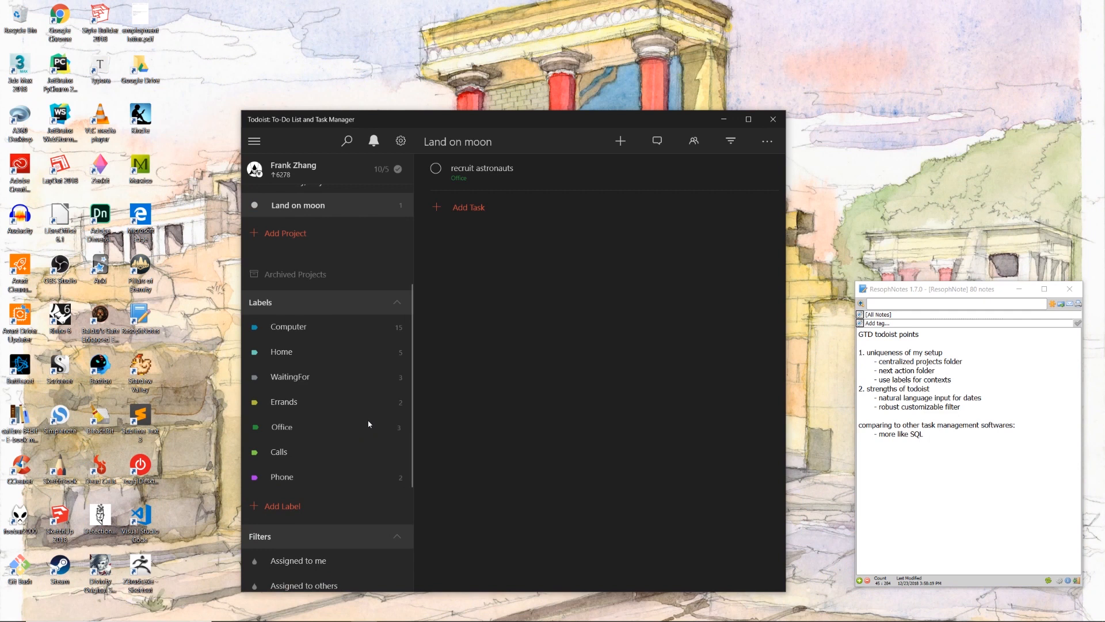
left_click(282, 427)
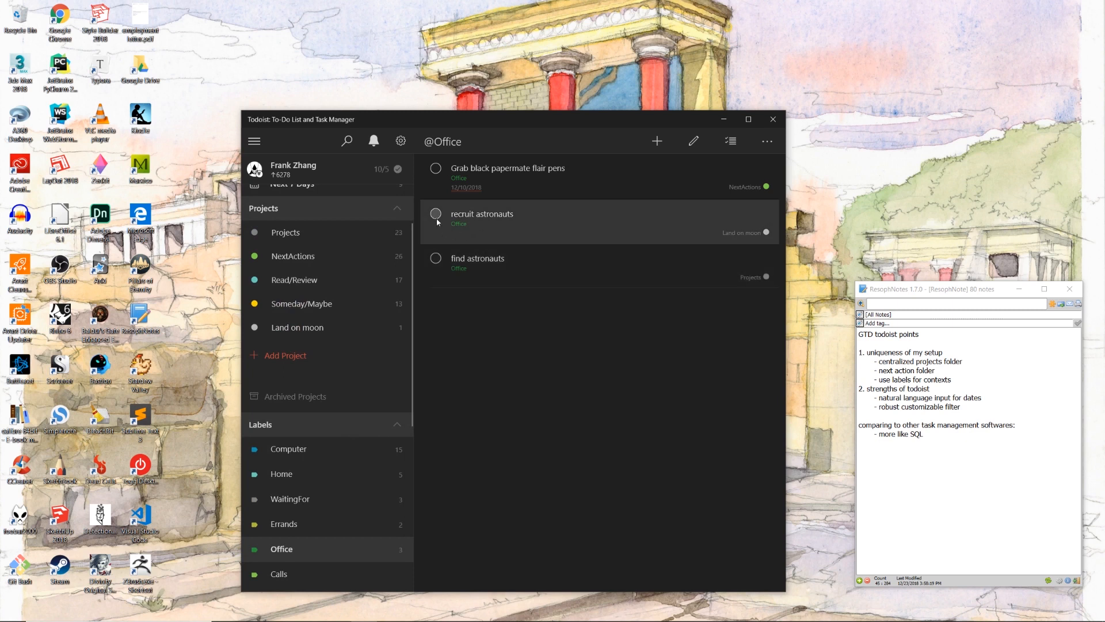
left_click(436, 214)
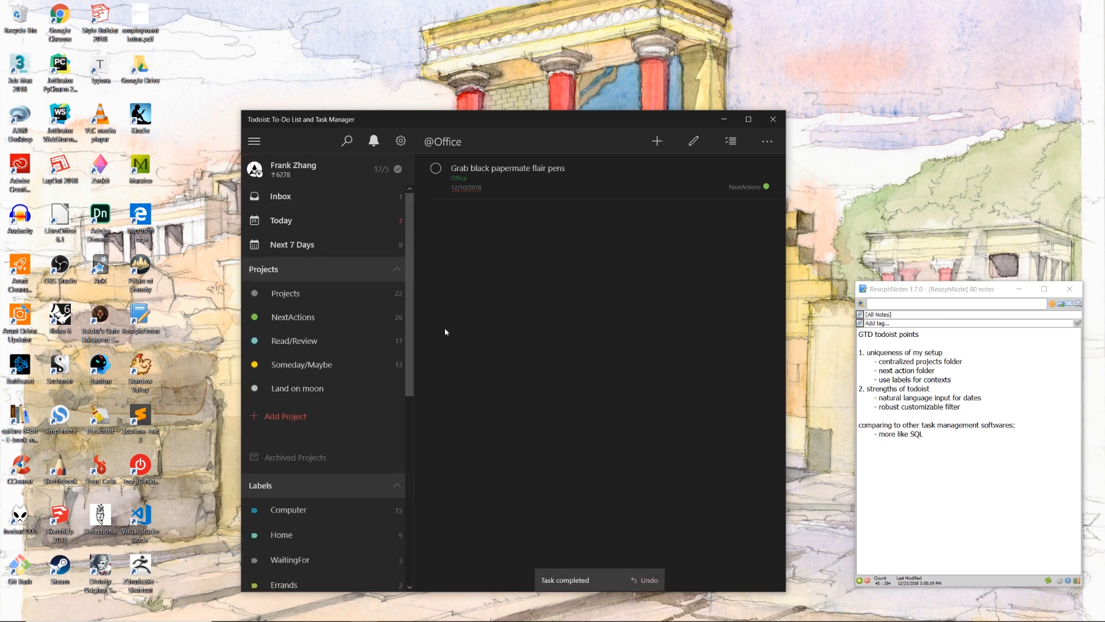
left_click(285, 293)
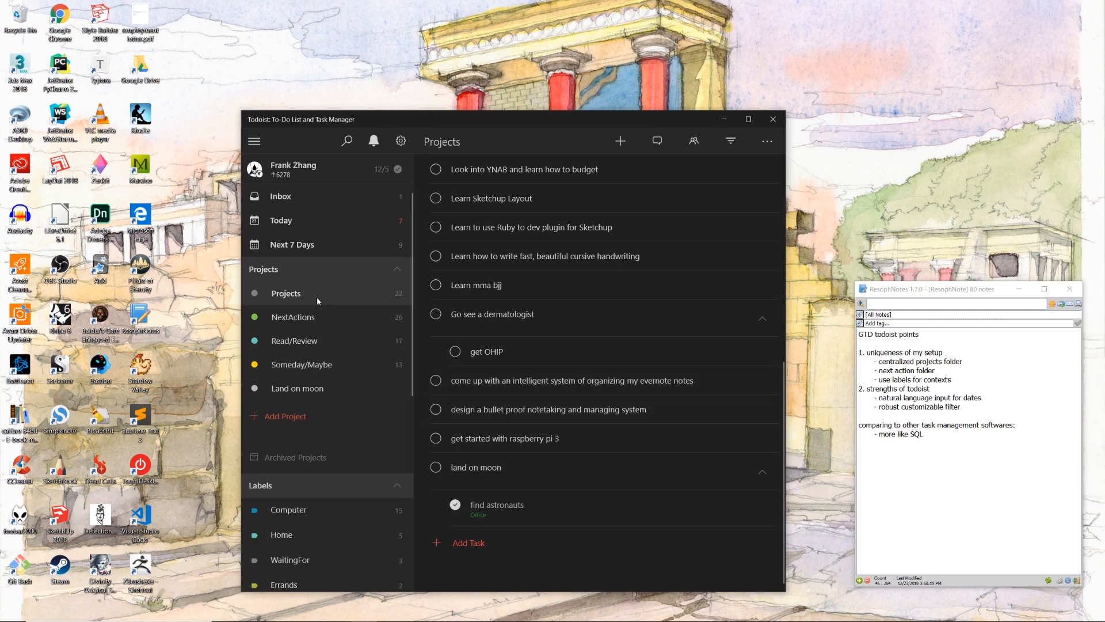
mouse_move(609, 437)
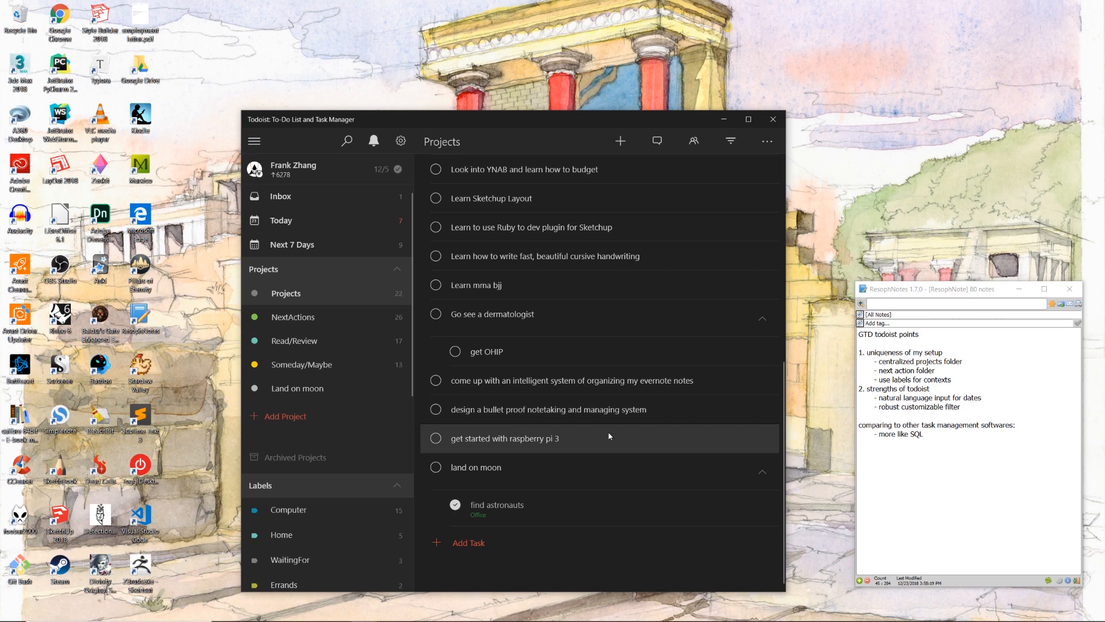
Confirm Land on moon is now empty, revisit Projects, and return to the Inbox.
left_click(297, 387)
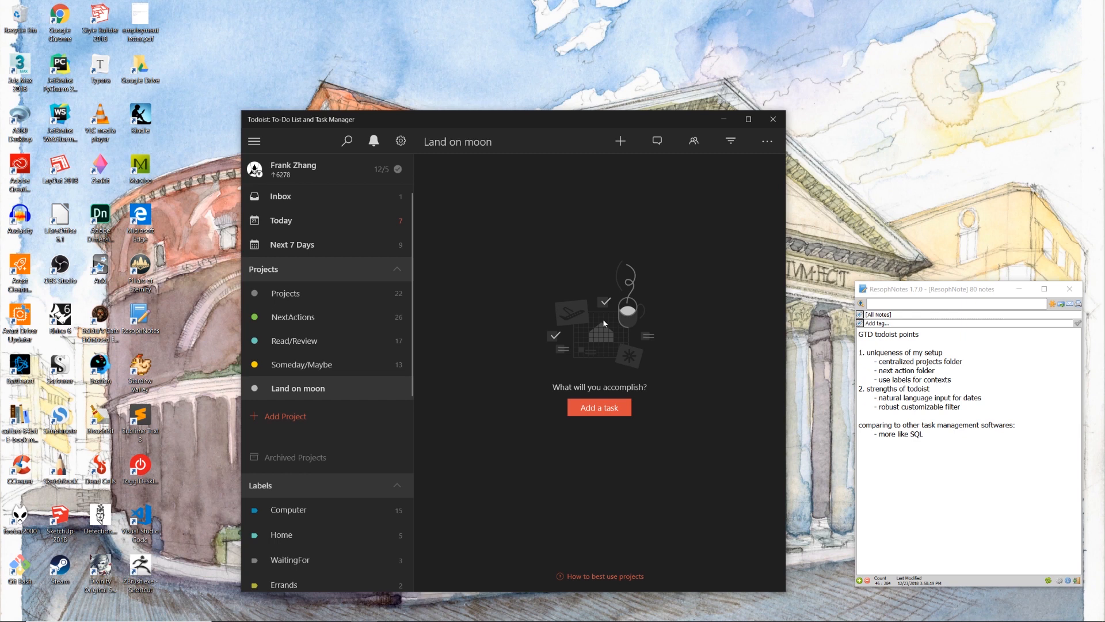
left_click(285, 293)
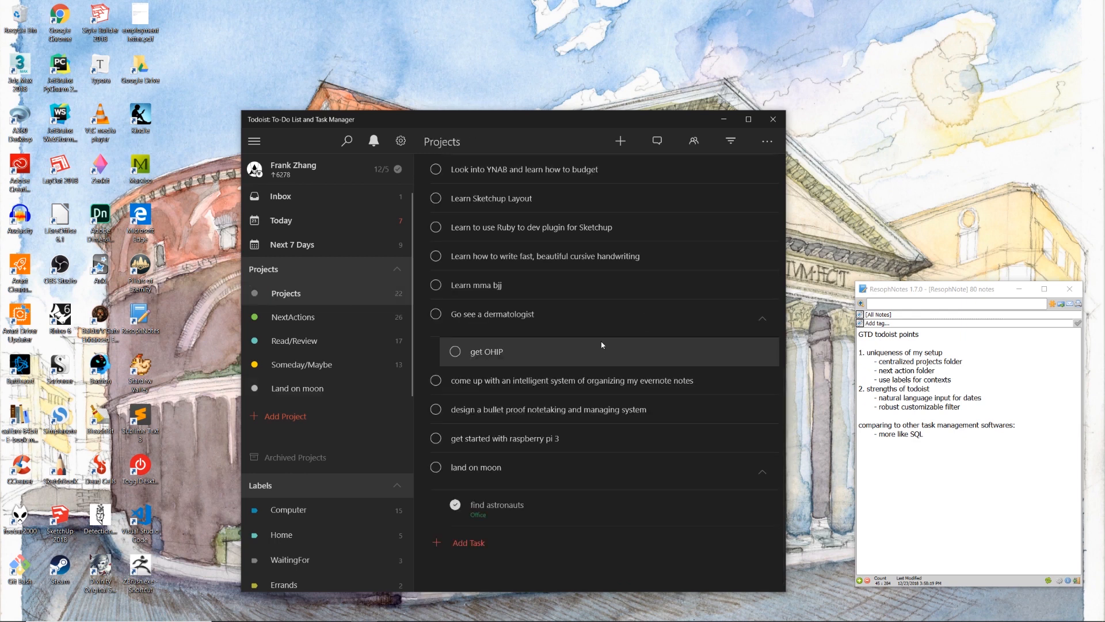
mouse_move(571, 380)
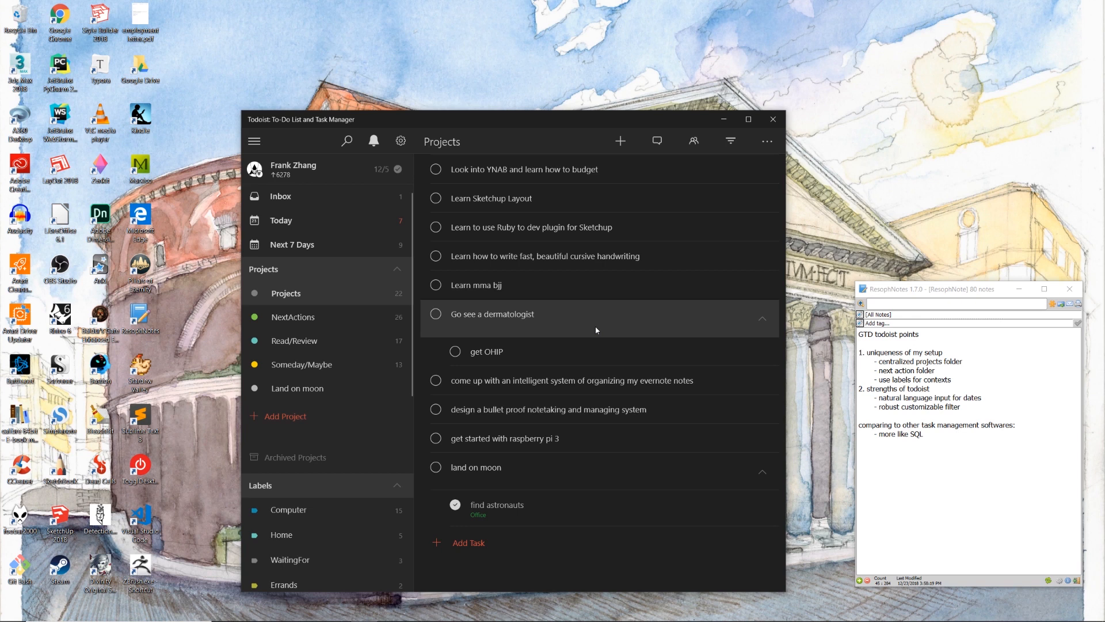
mouse_move(628, 449)
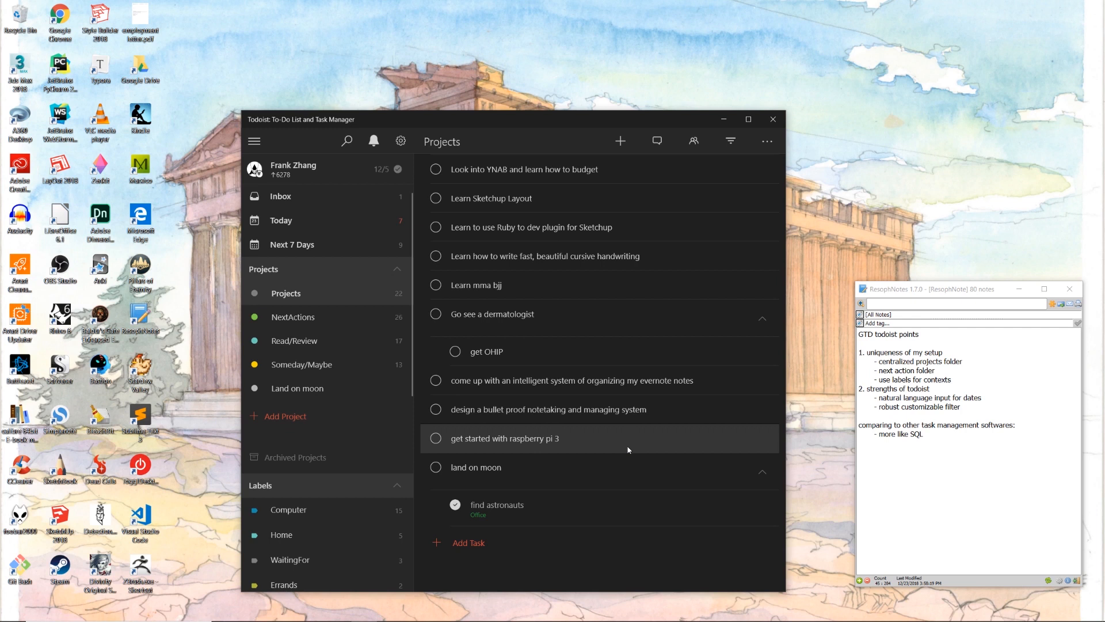
left_click(281, 195)
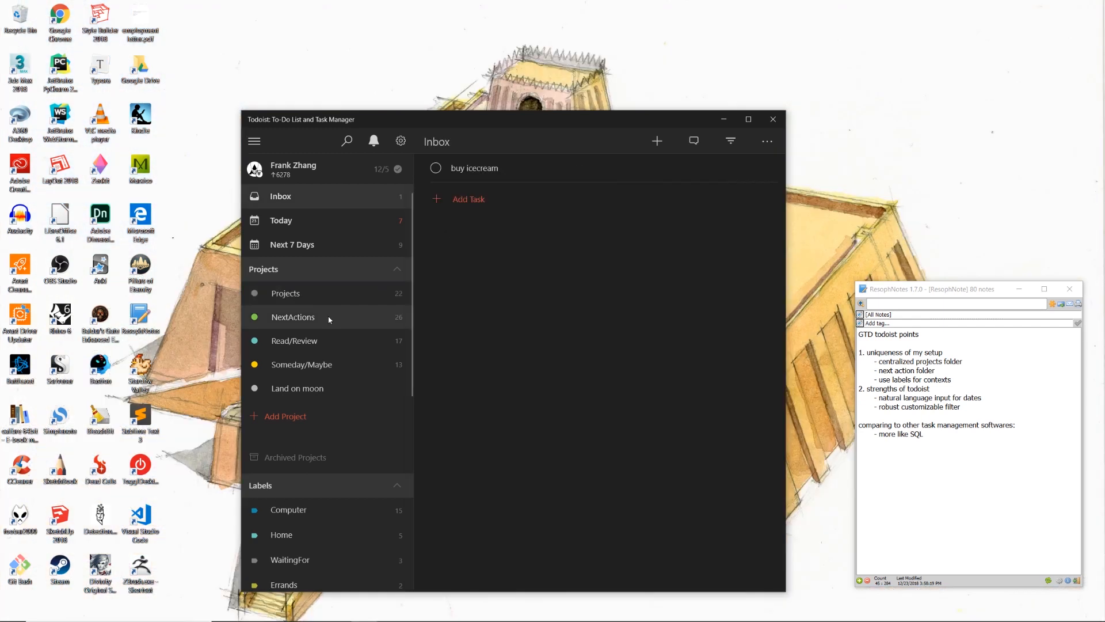
left_click(293, 317)
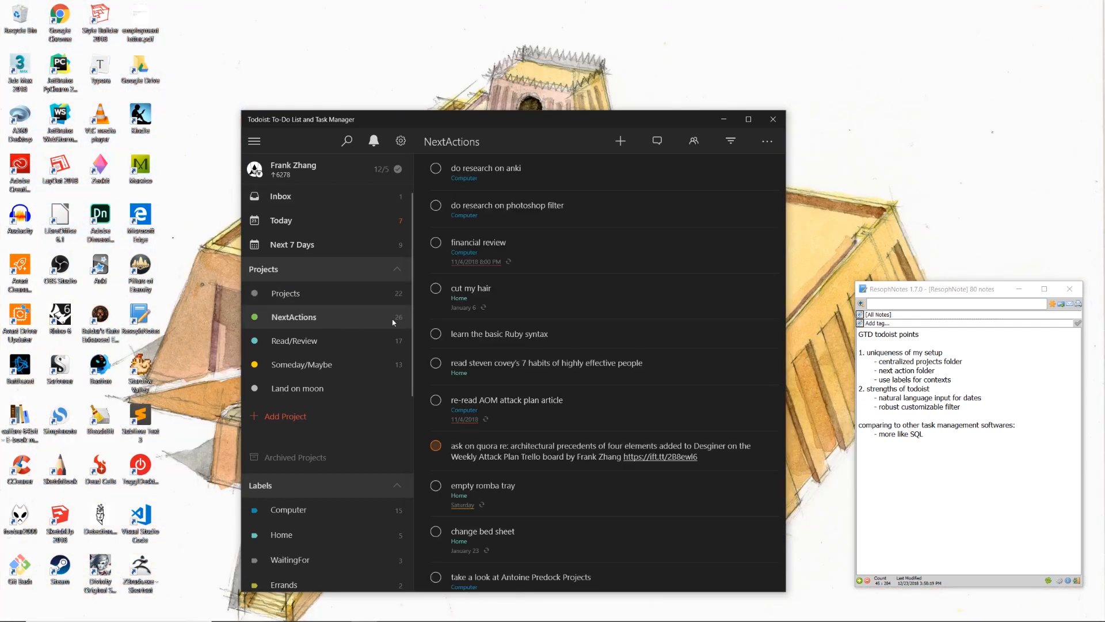
scroll("down", 3)
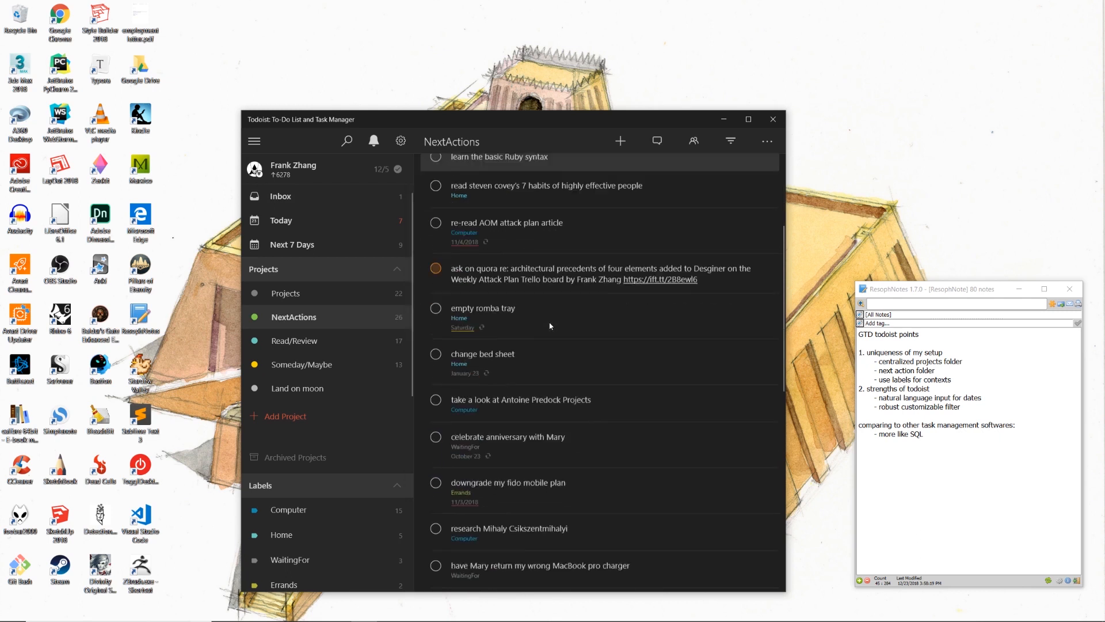
scroll("down", 3)
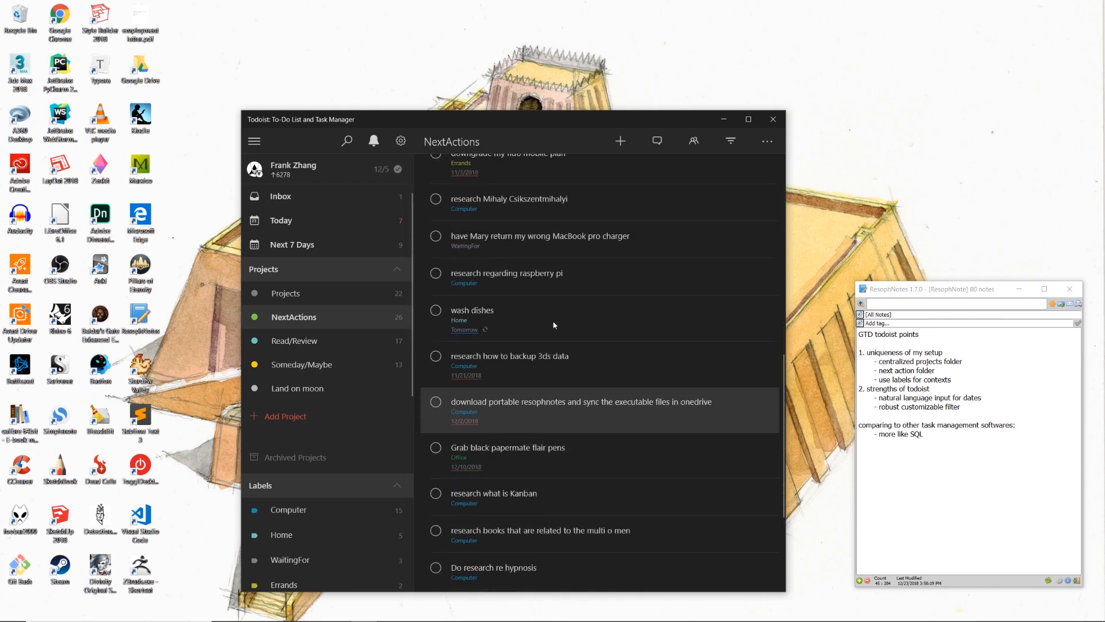
scroll("down", 3)
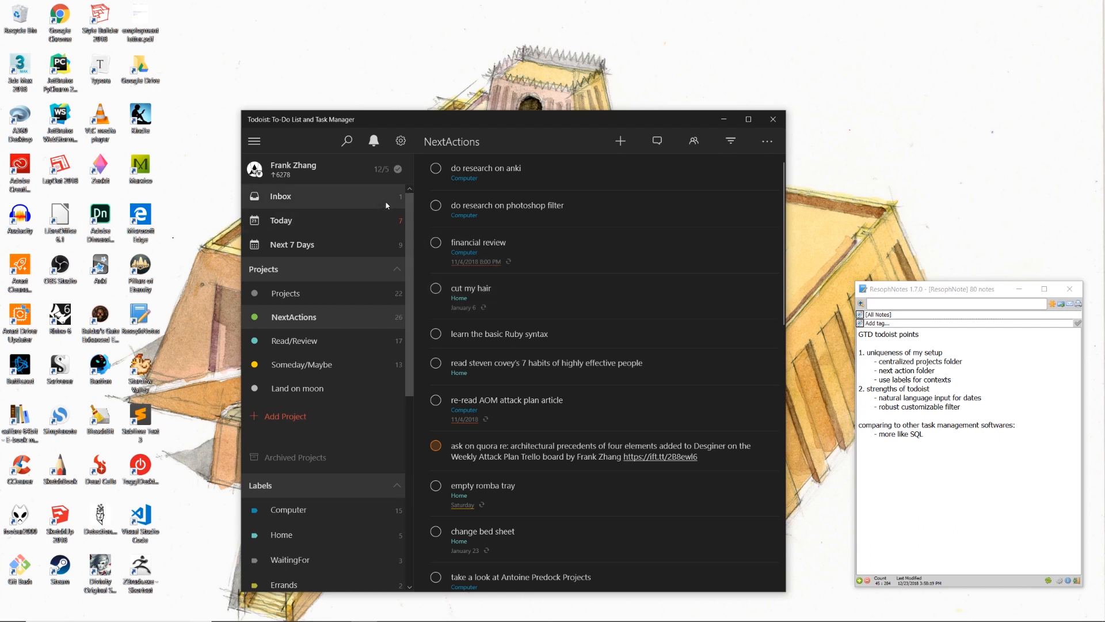
left_click(280, 196)
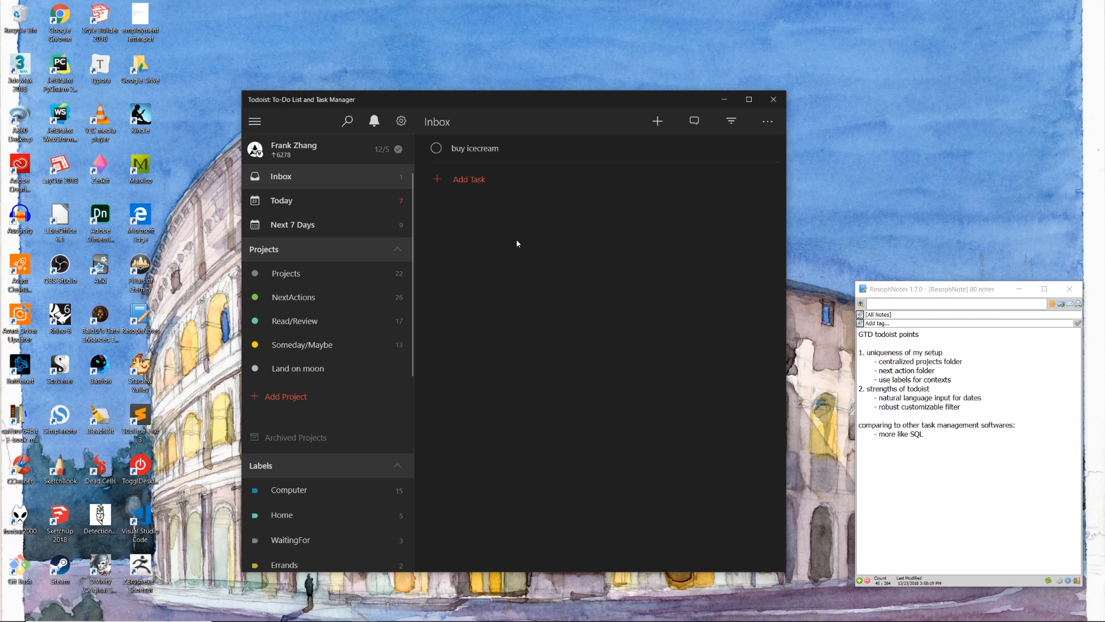
mouse_move(534, 242)
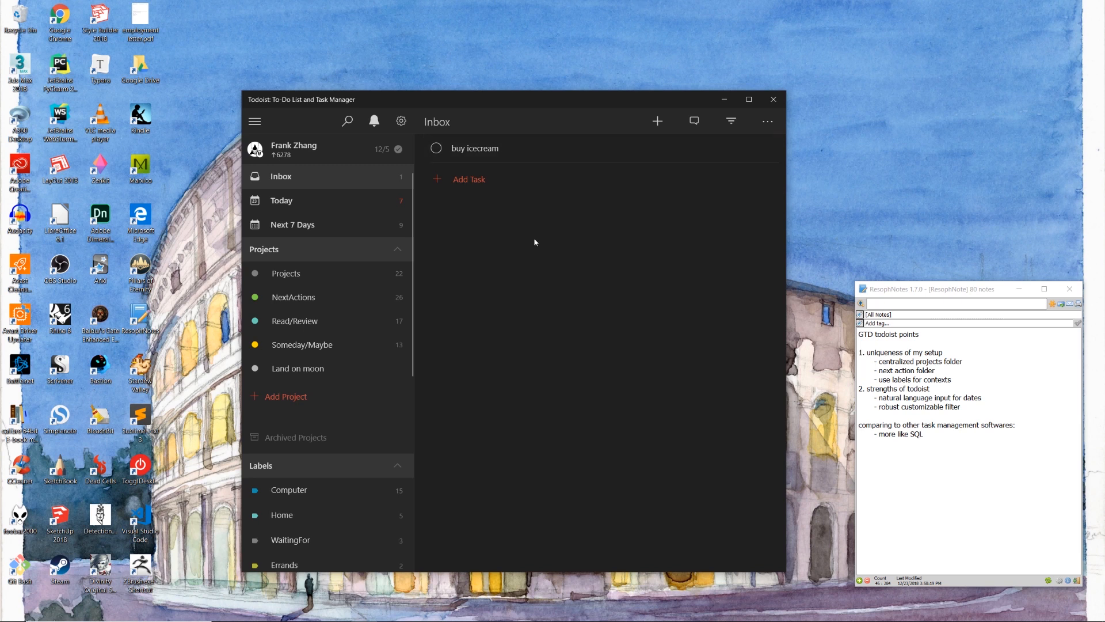
left_click(475, 148)
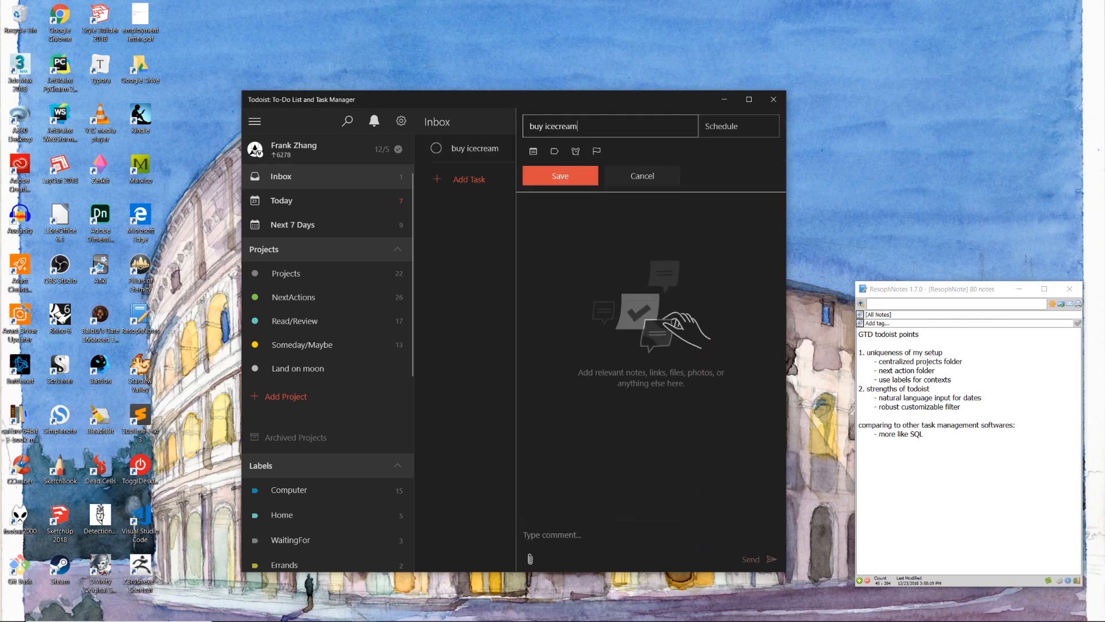
type("@e")
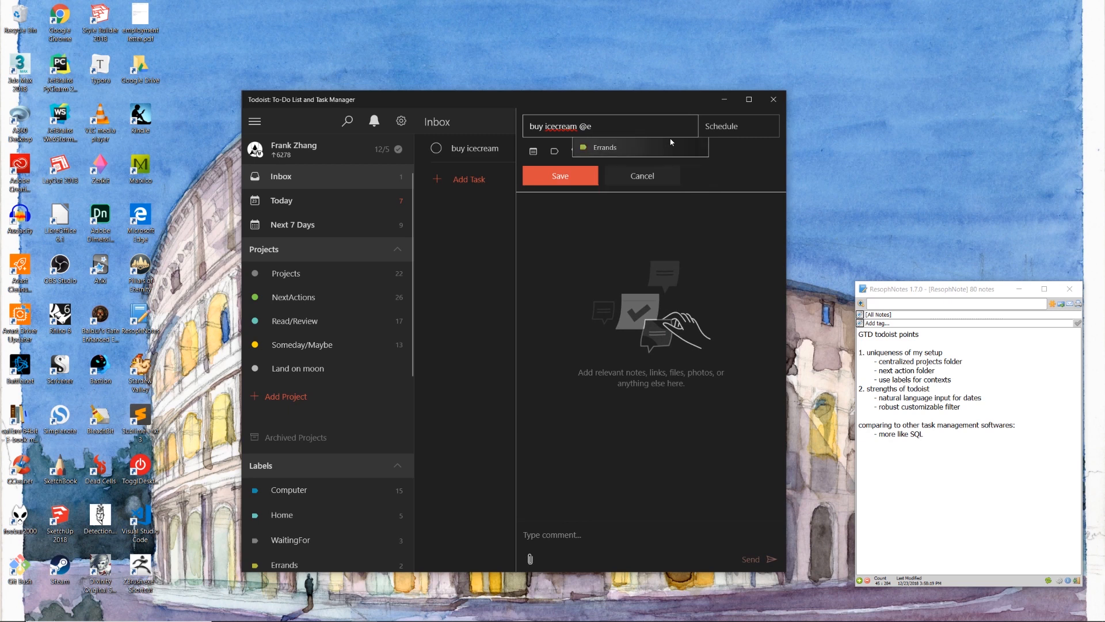
left_click(560, 175)
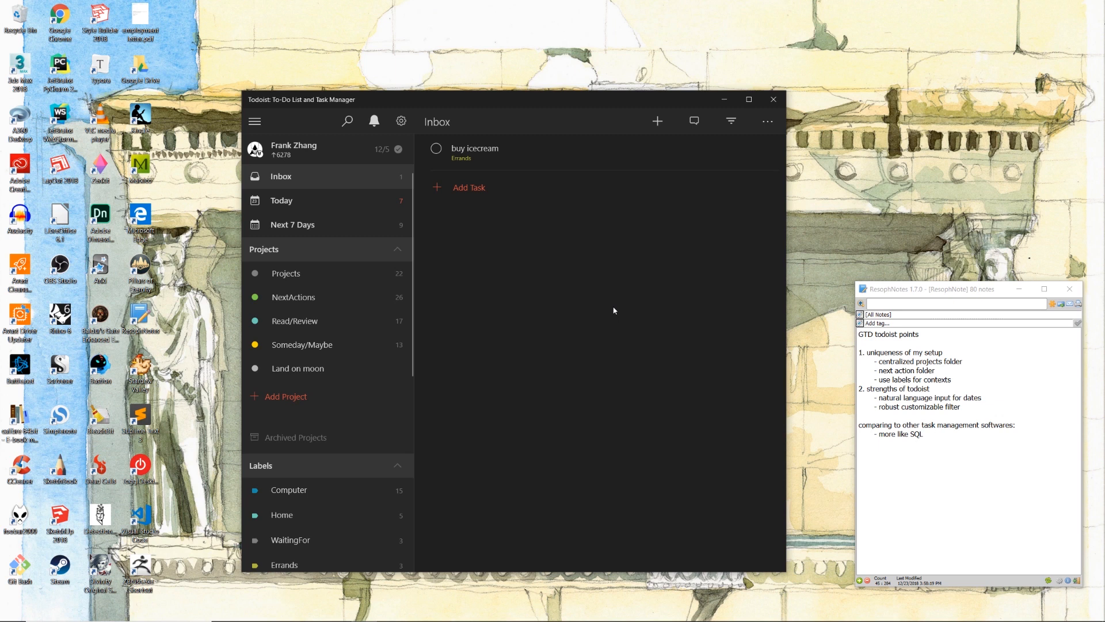
File buy icecream under #NextActions and save the edited task.
left_click(475, 148)
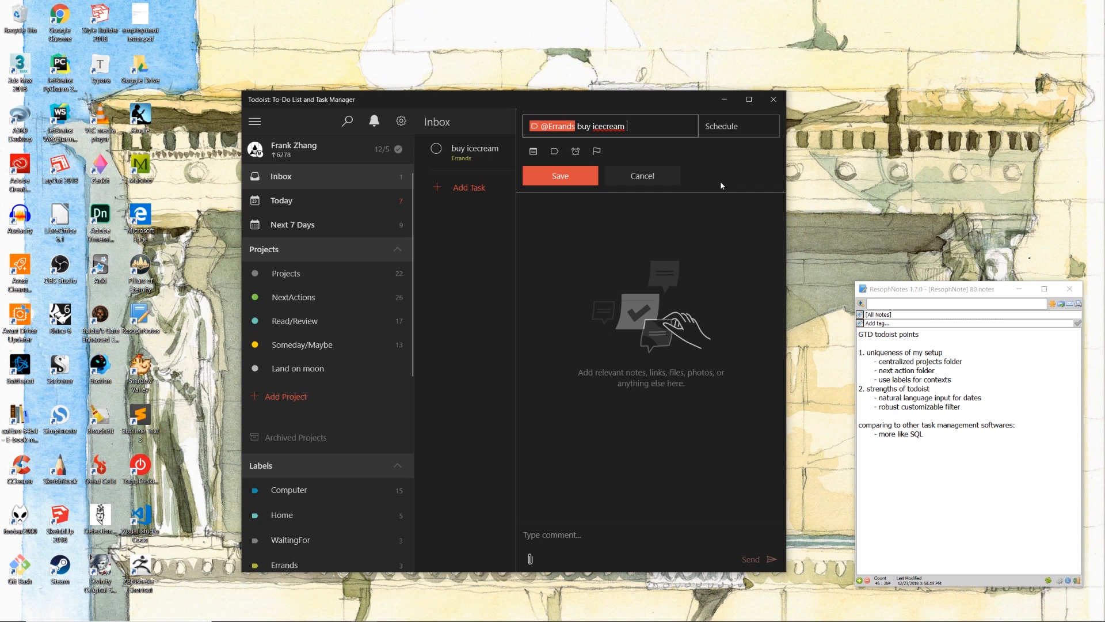
type("#ne")
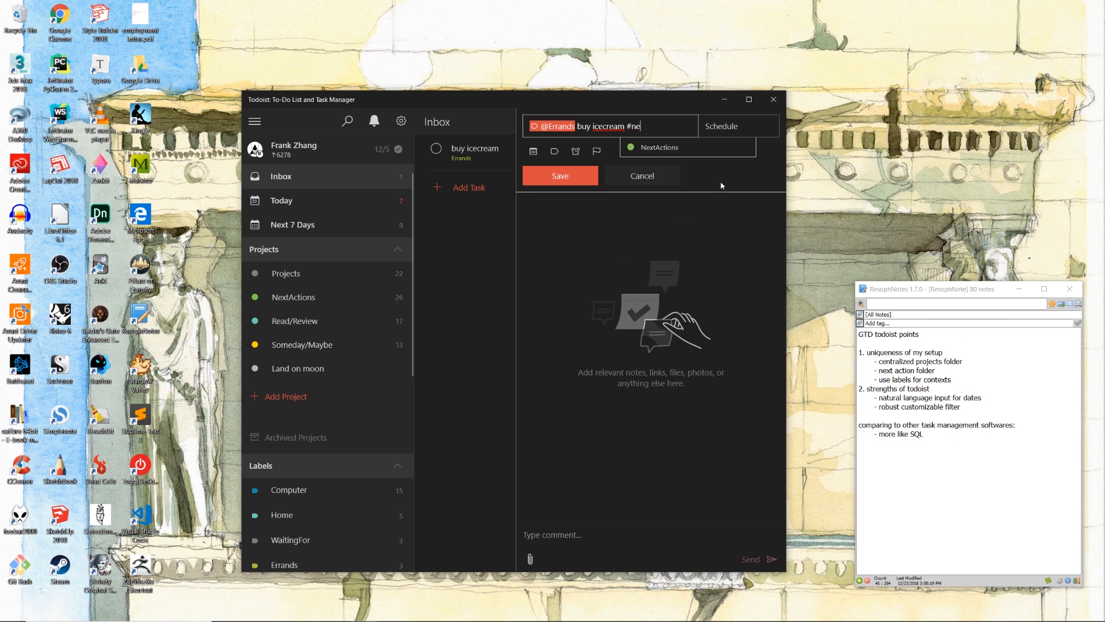
left_click(660, 147)
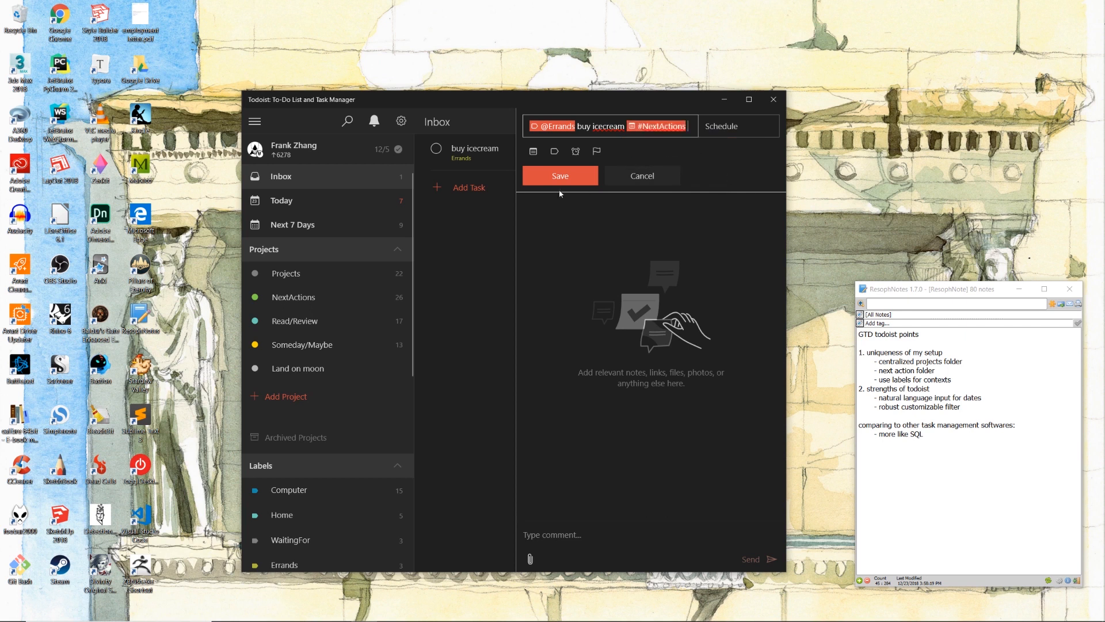
left_click(560, 175)
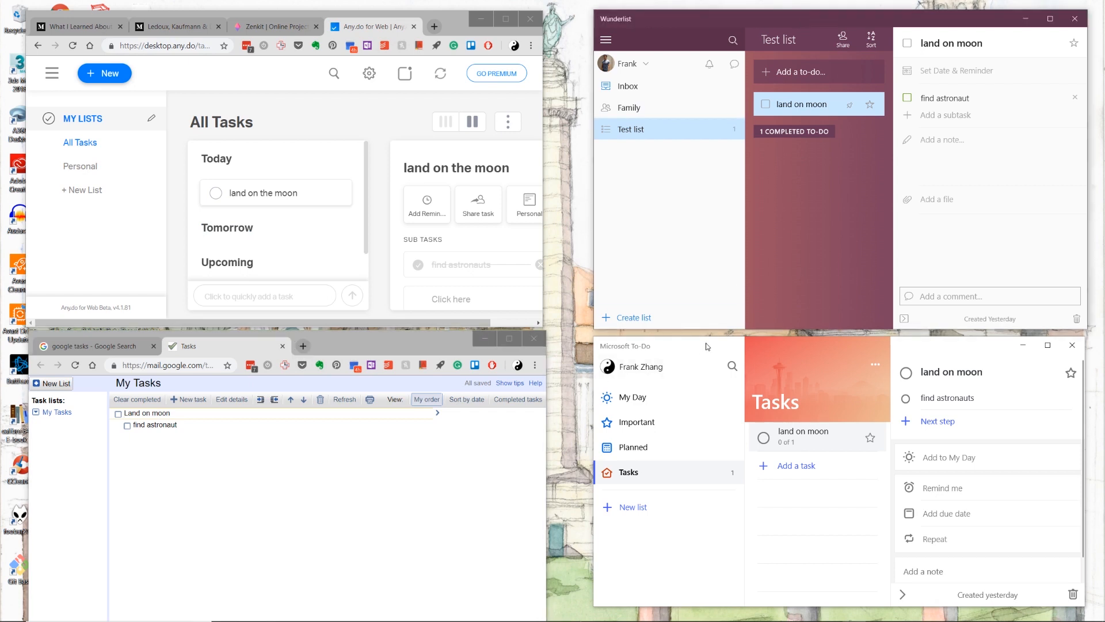
mouse_move(305, 131)
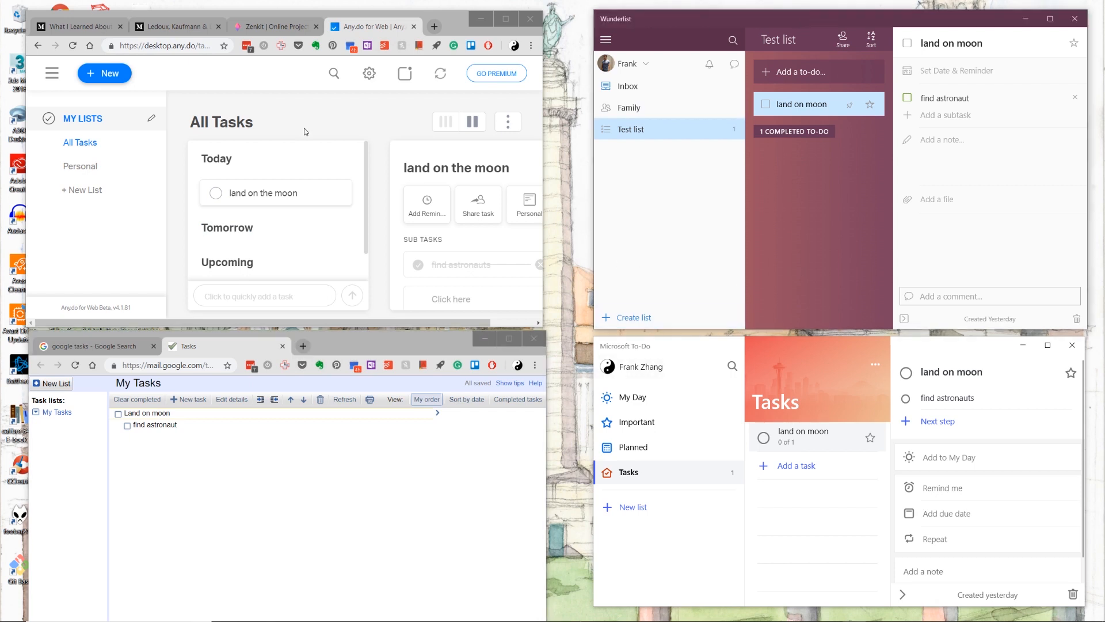
mouse_move(299, 129)
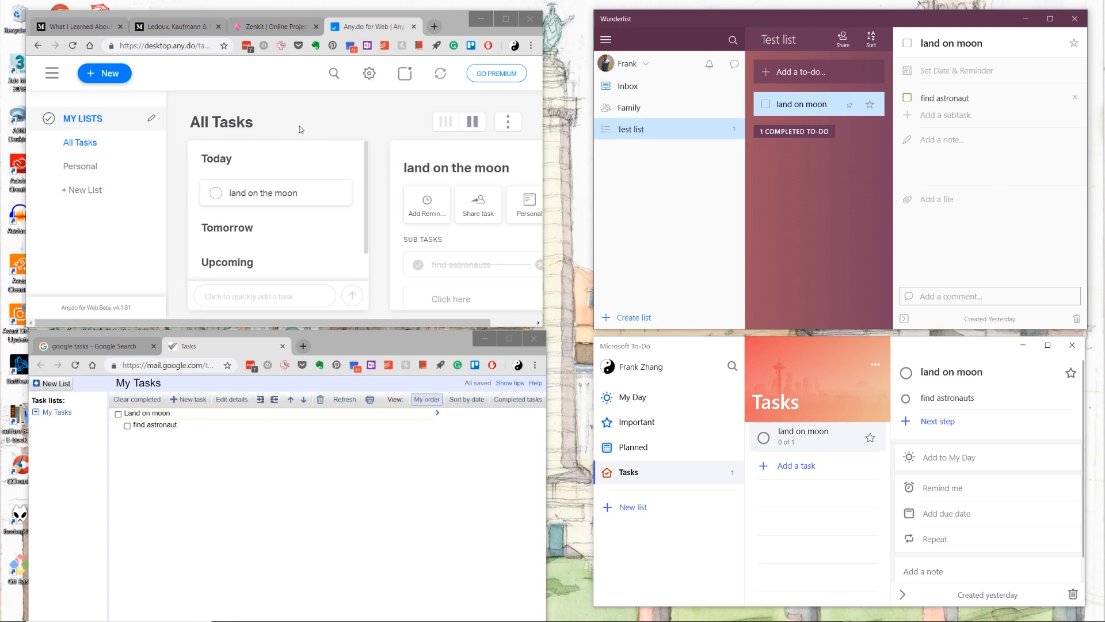